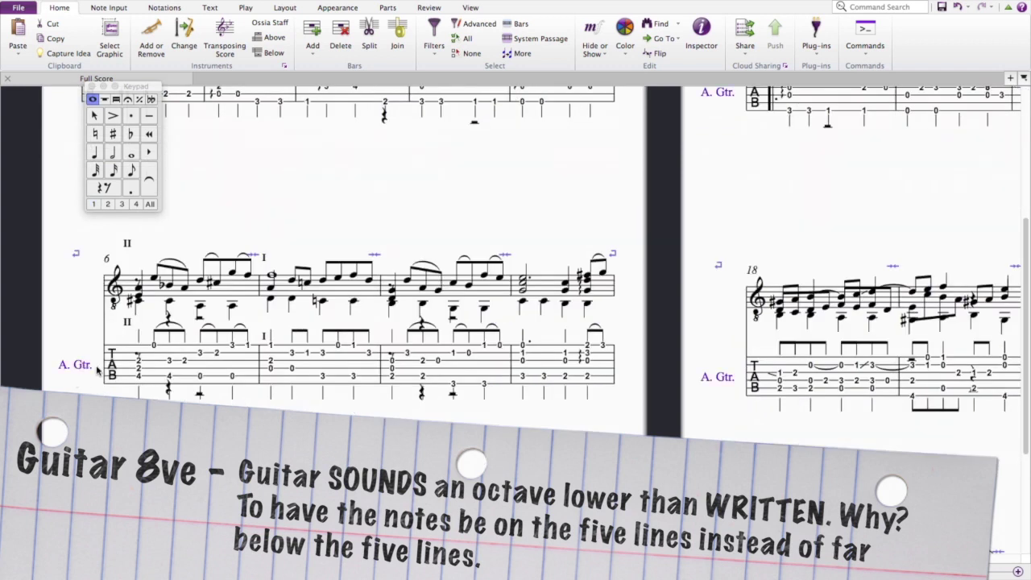
Add the subtitle 'for guitar' beneath the title on the first page
scroll(up, 3)
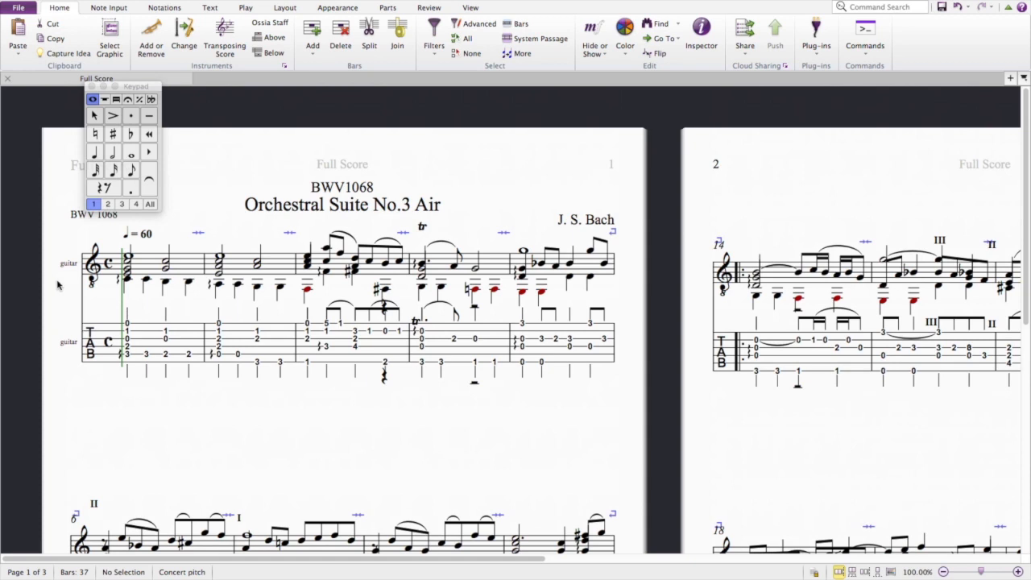
mouse_move(177, 431)
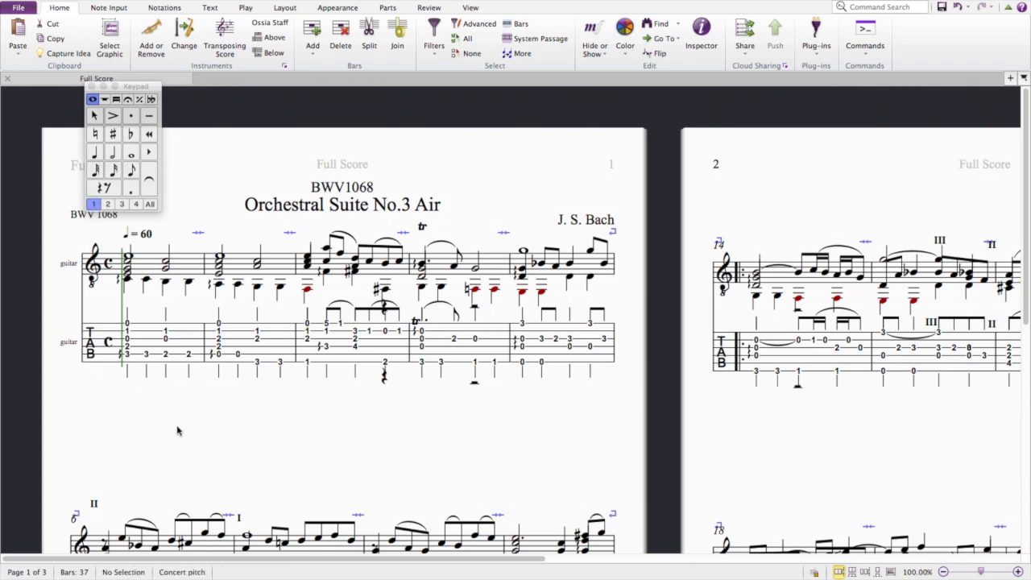
mouse_move(109, 412)
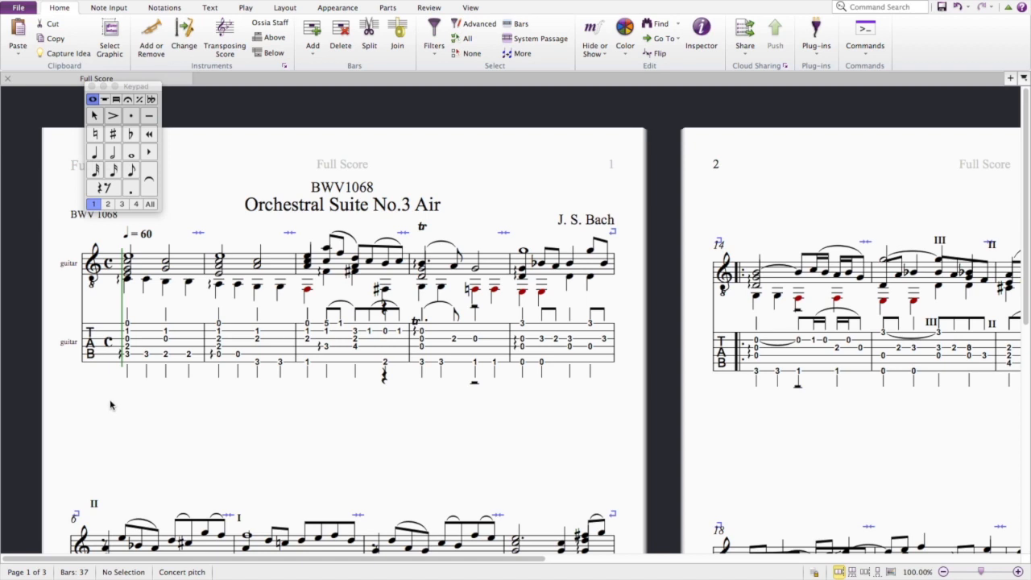
mouse_move(113, 400)
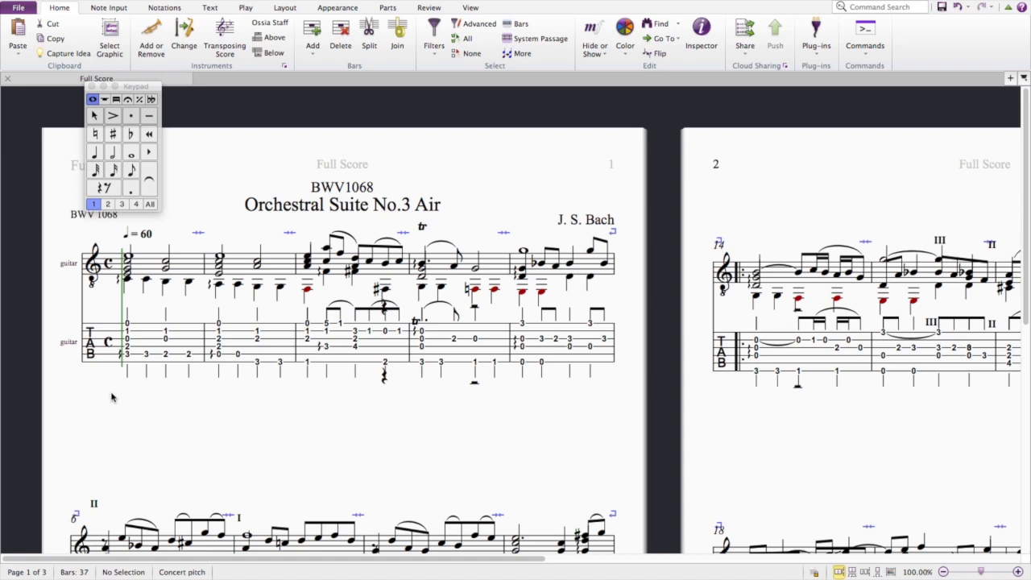
click(342, 203)
text(for guitar)
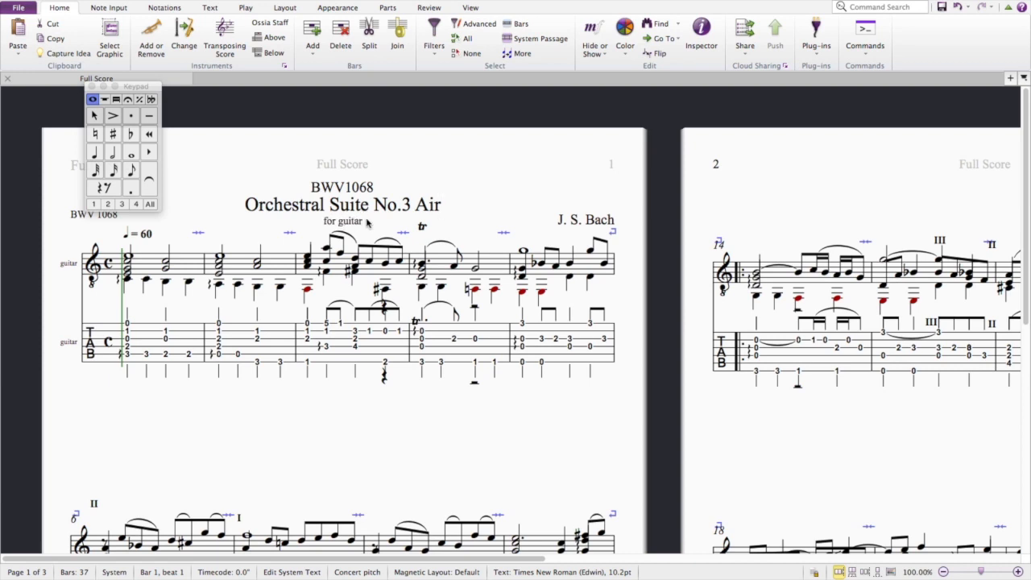
click(585, 219)
text(Arr: Brian Streckfus)
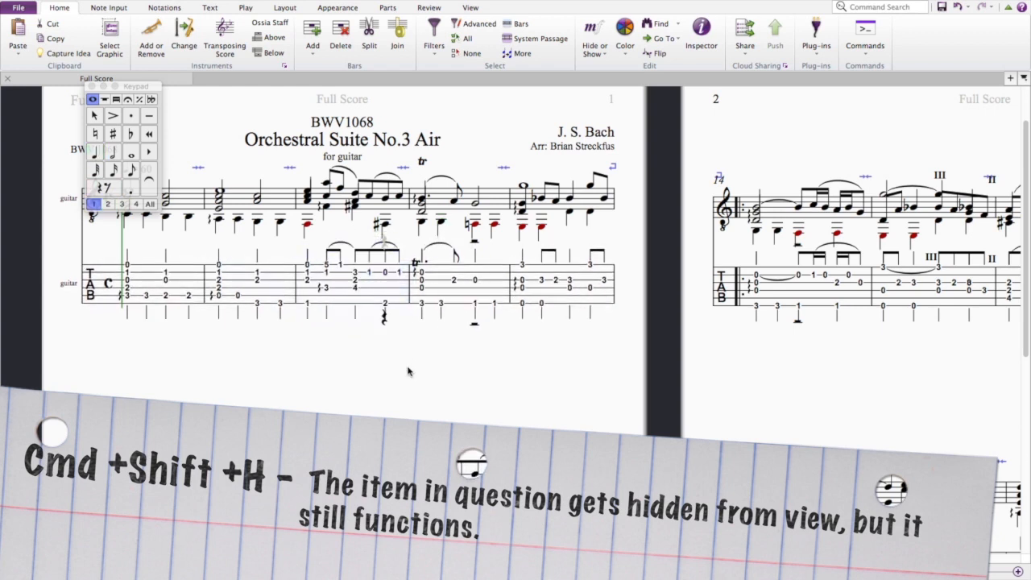
mouse_move(351, 371)
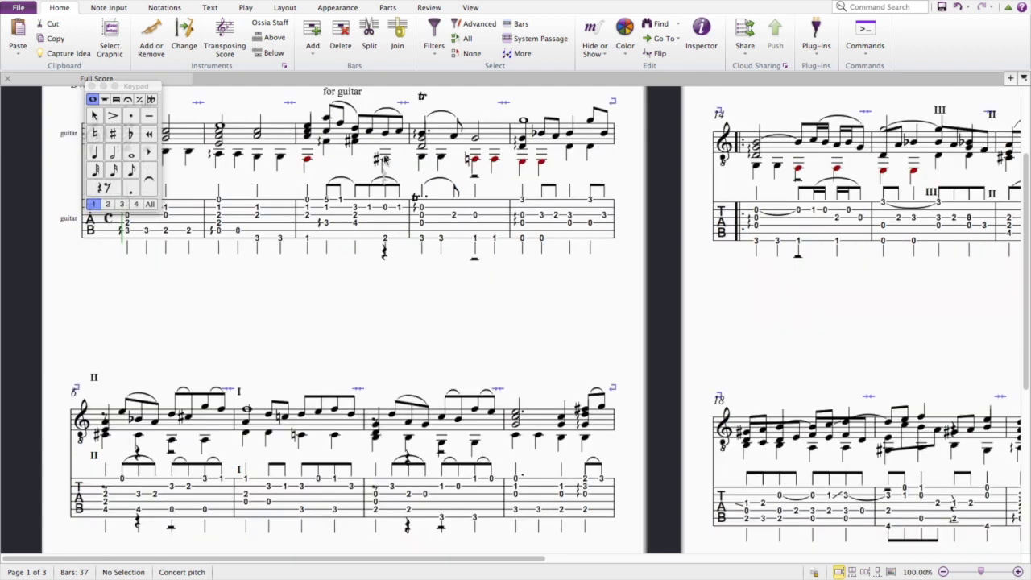
mouse_move(412, 177)
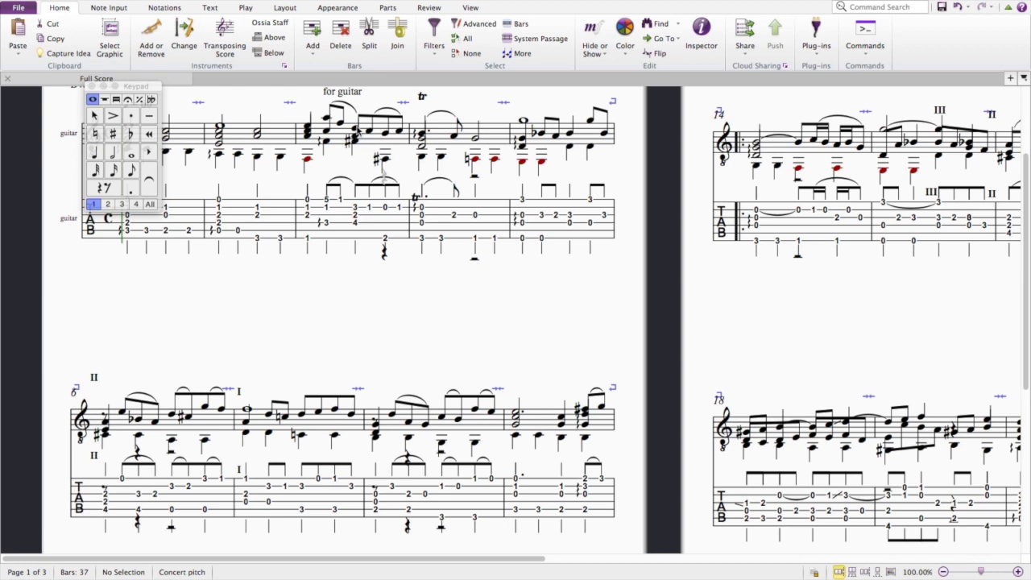
Hide the guitar staff names on the first system so they no longer print
click(354, 142)
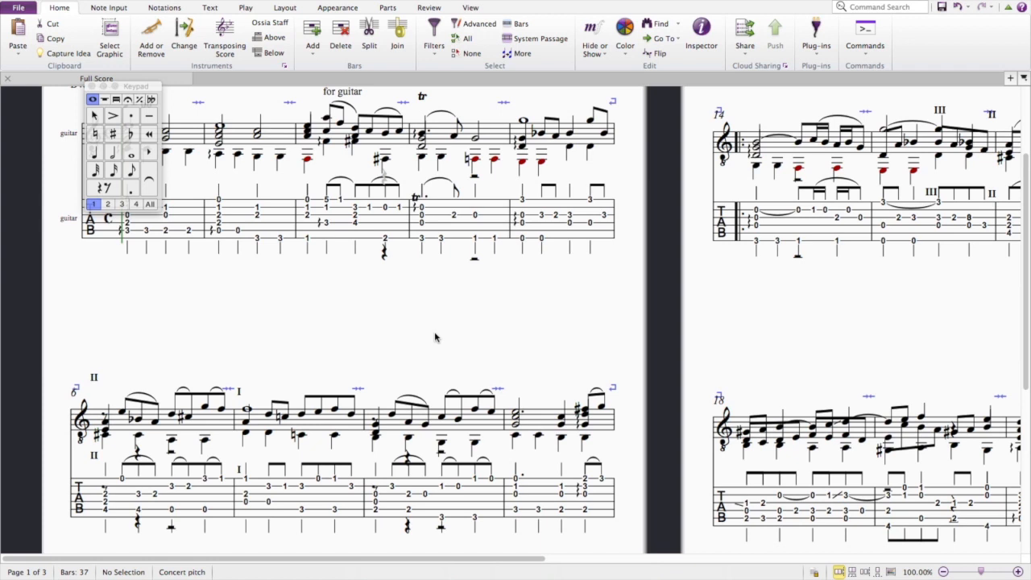
mouse_move(439, 344)
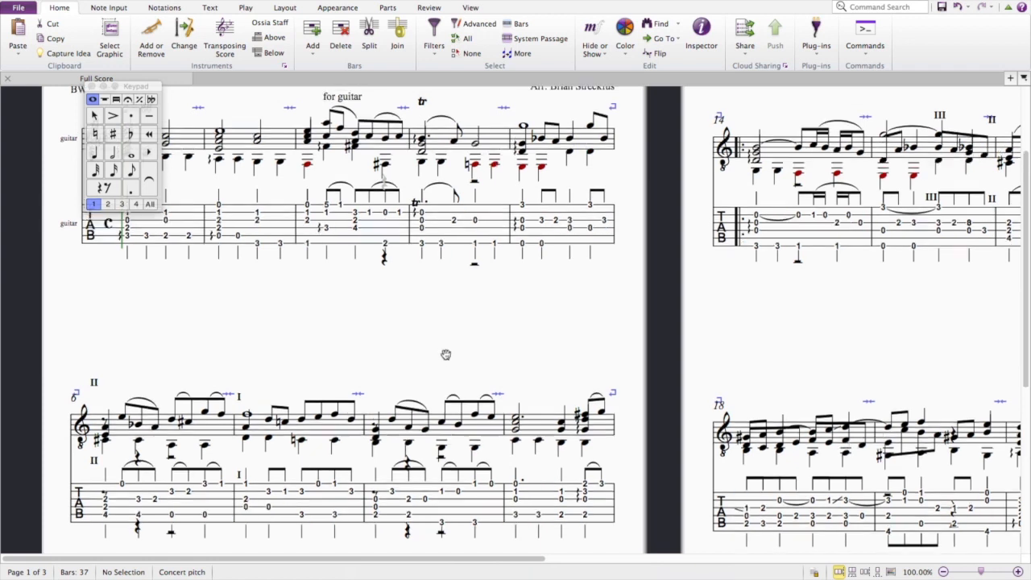
click(387, 289)
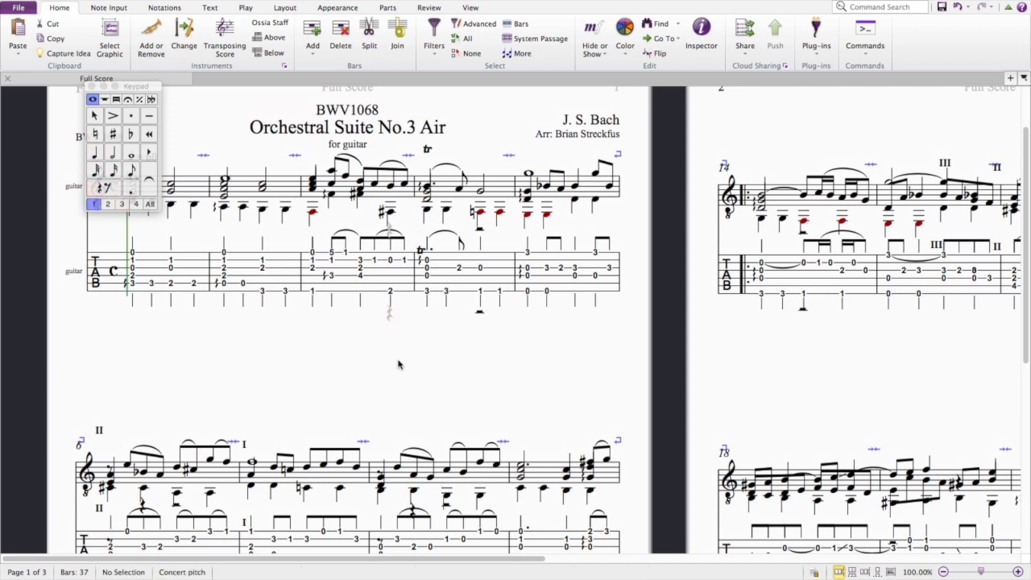
Remove the stray second-voice rests under the tab staff in bars 6–8
scroll(down, 3)
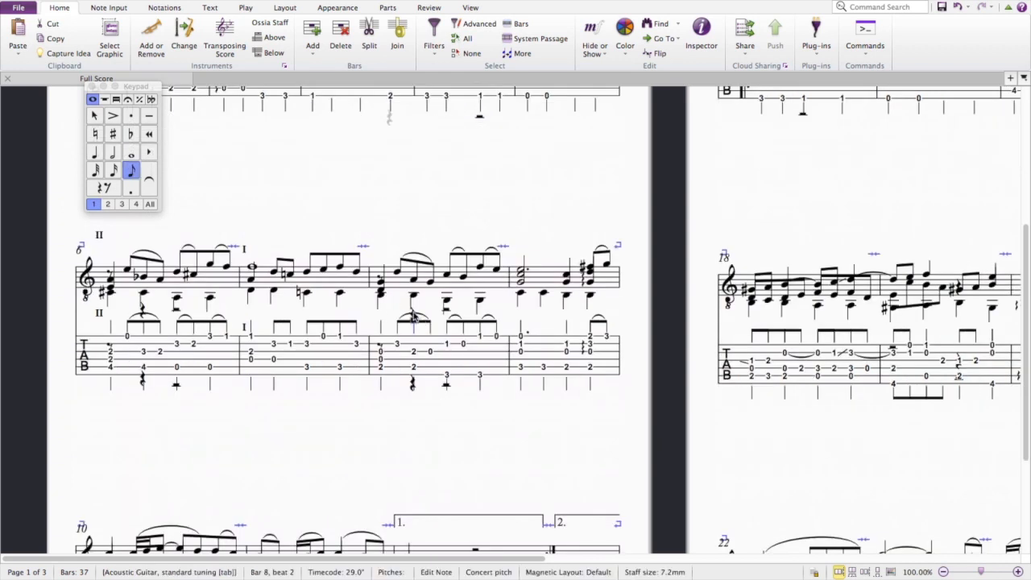
click(103, 187)
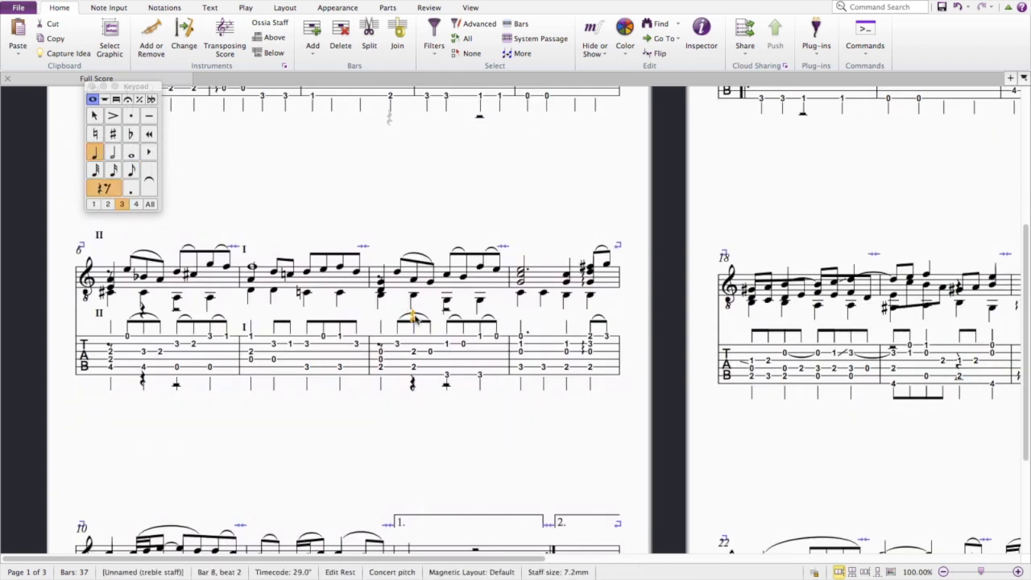
click(411, 380)
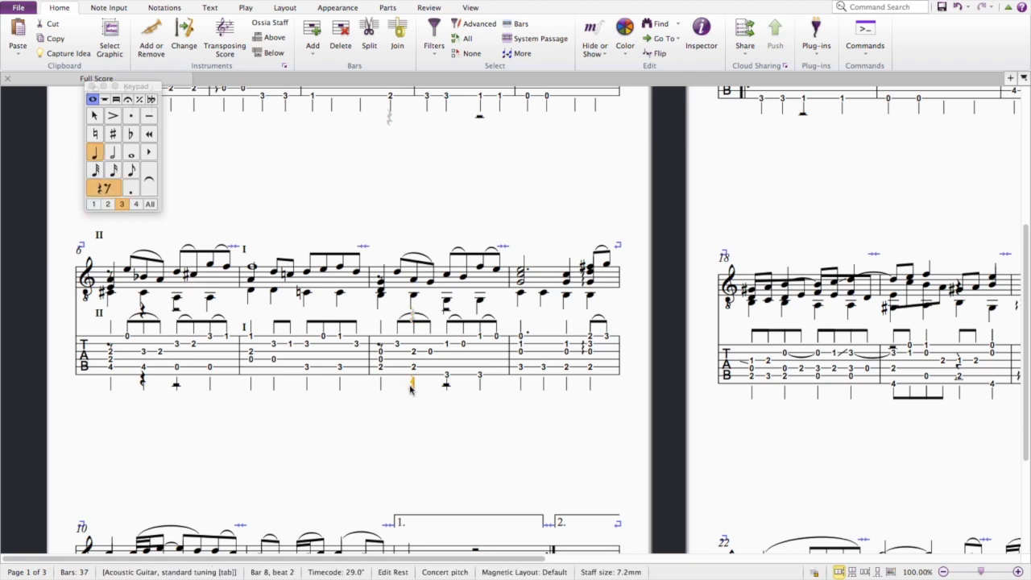
click(93, 203)
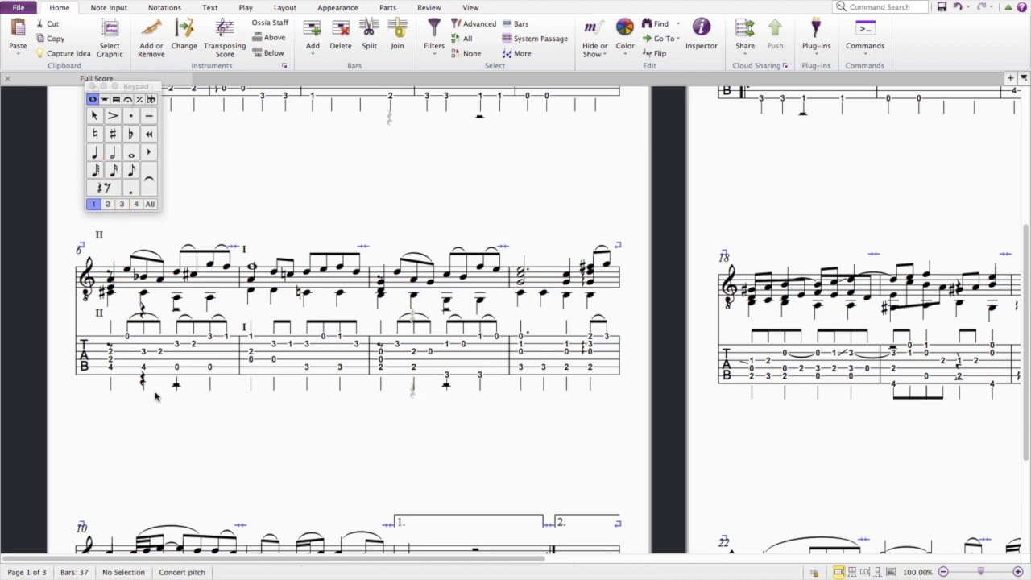
click(175, 385)
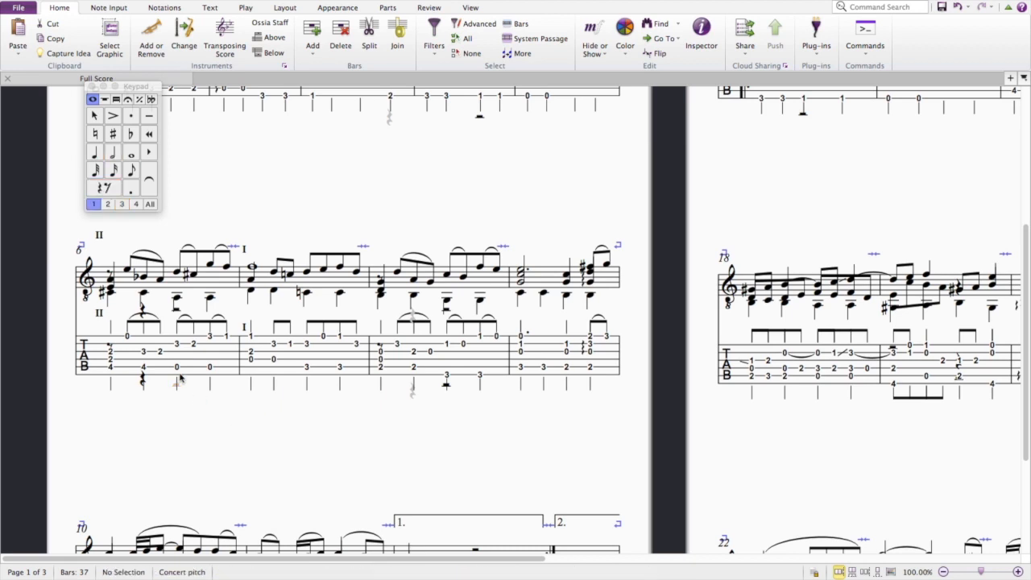
click(141, 378)
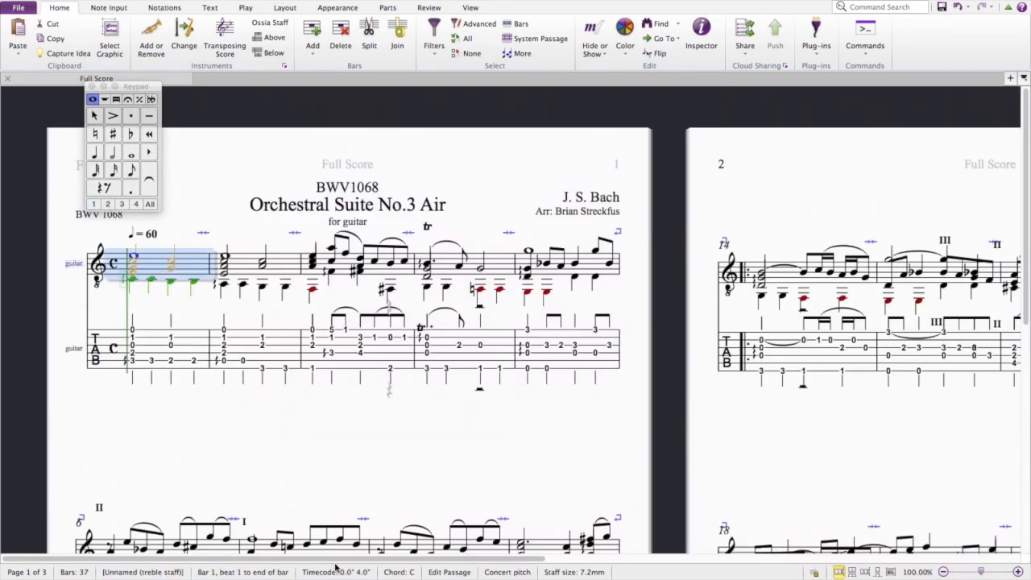
scroll(down, 3)
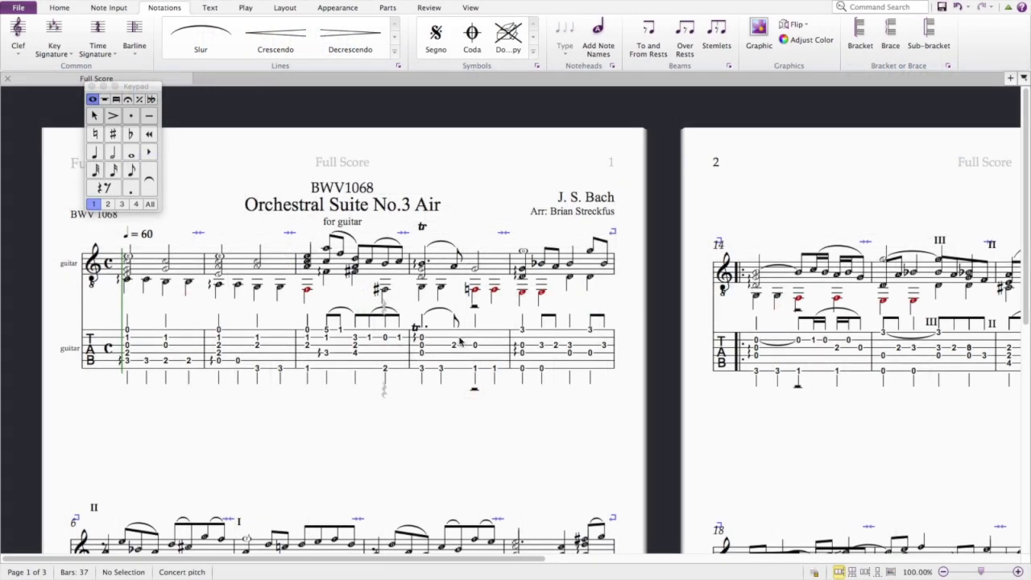
click(454, 344)
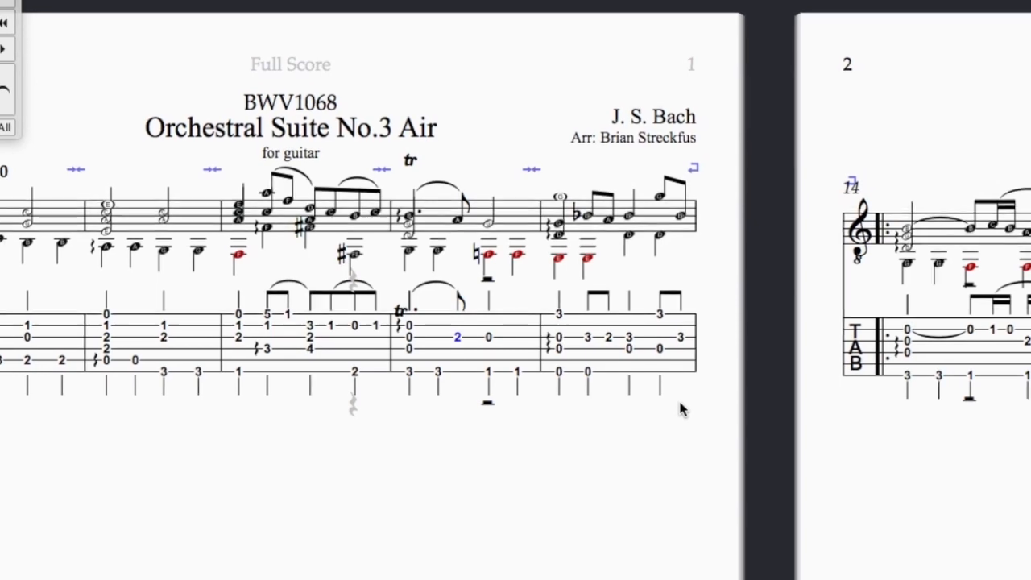
scroll(up, 3)
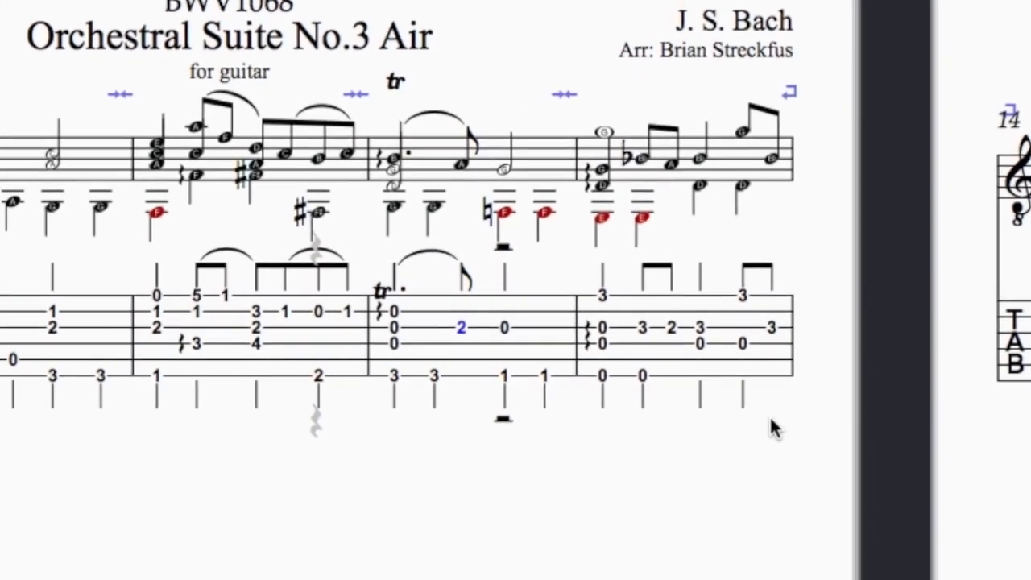
scroll(down, 3)
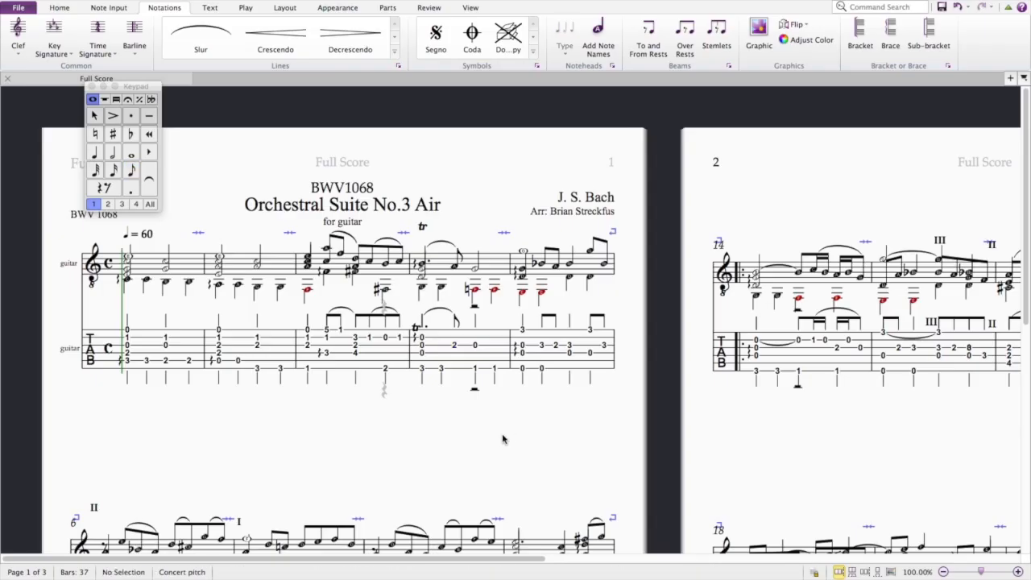
scroll(down, 3)
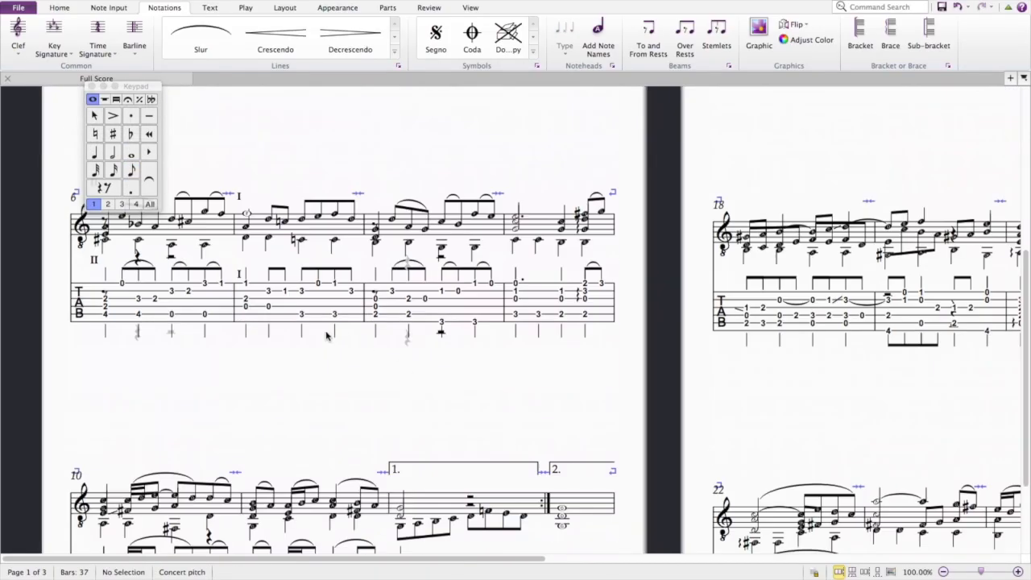
scroll(up, 3)
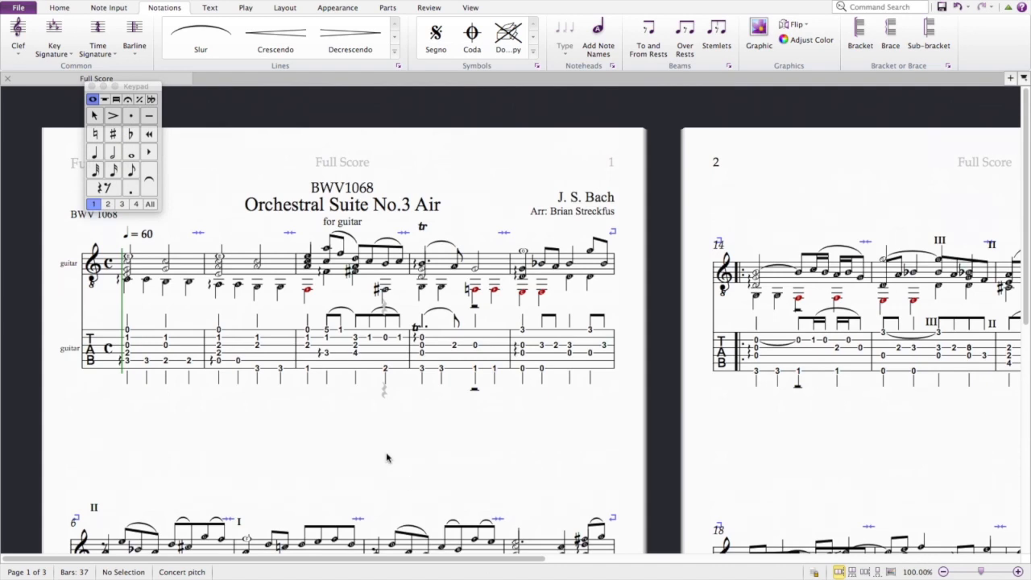
scroll(down, 3)
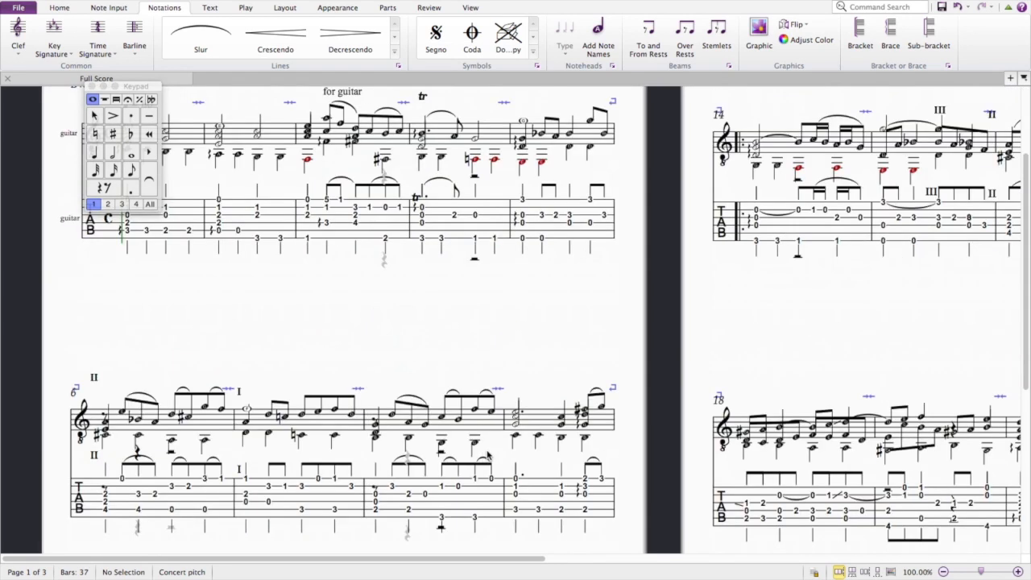
scroll(down, 3)
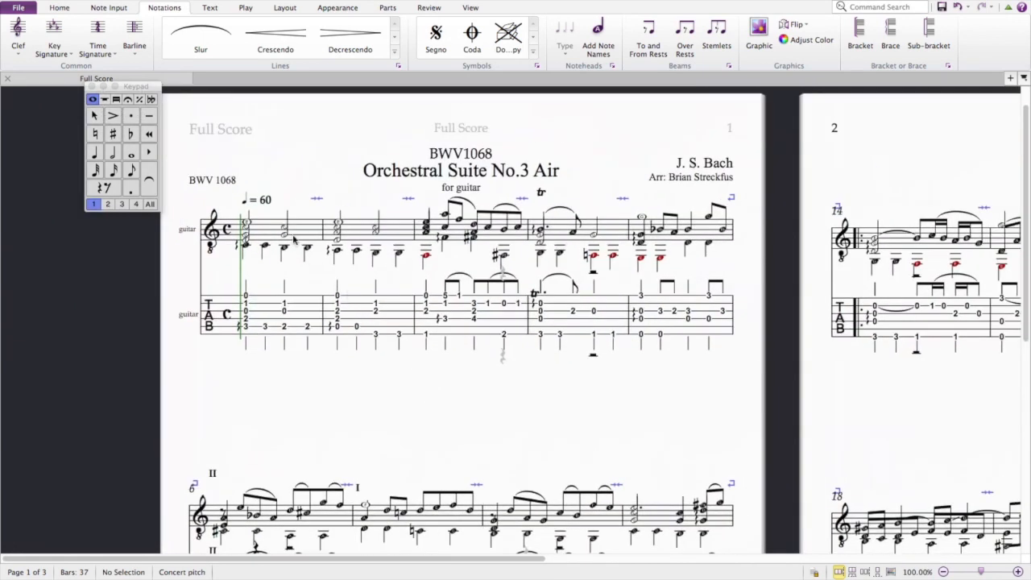
Number the opening melody notes with left-hand fingerings via the Add Text to Selected Notes plug-in
click(282, 234)
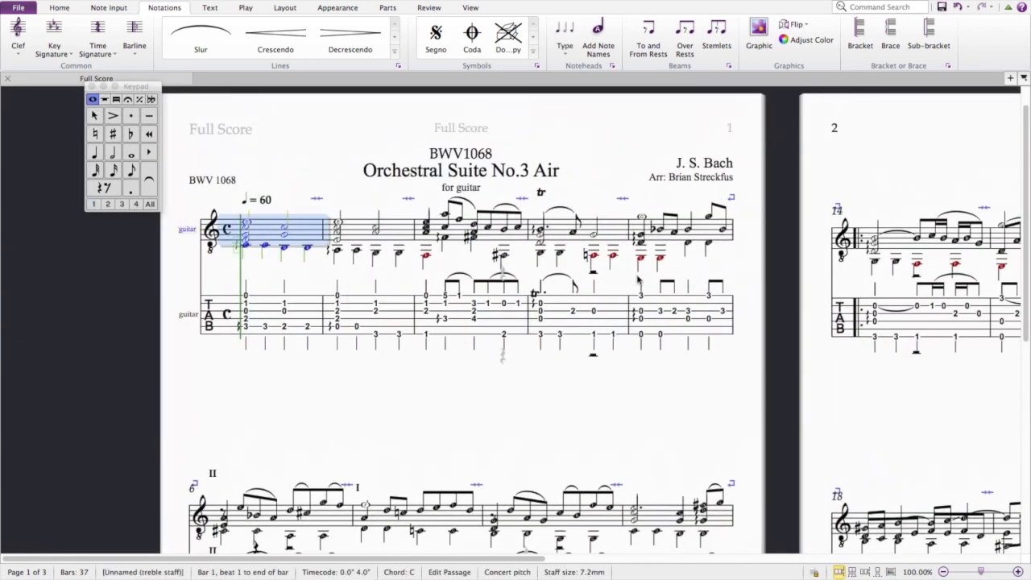
mouse_move(351, 271)
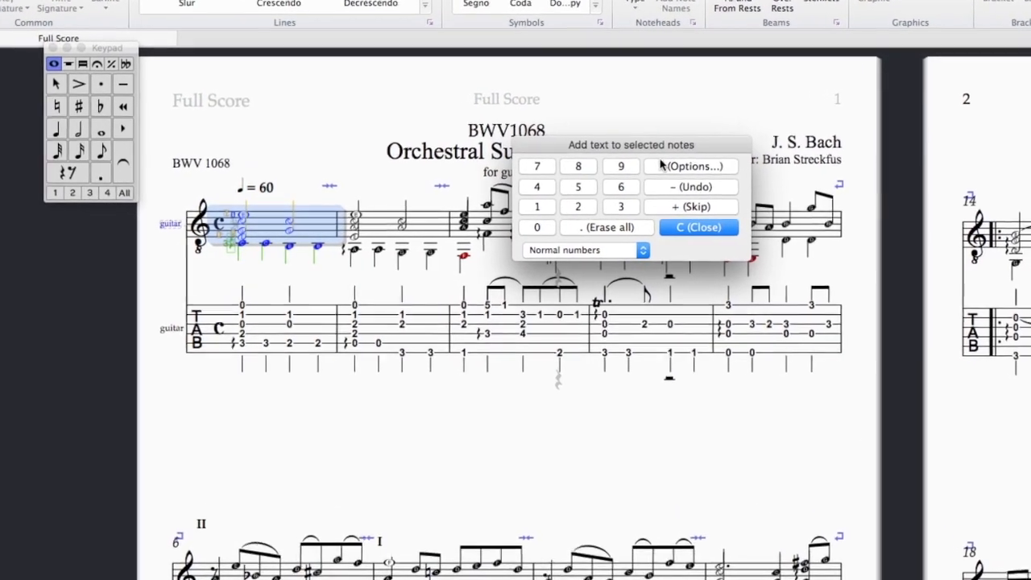
click(699, 227)
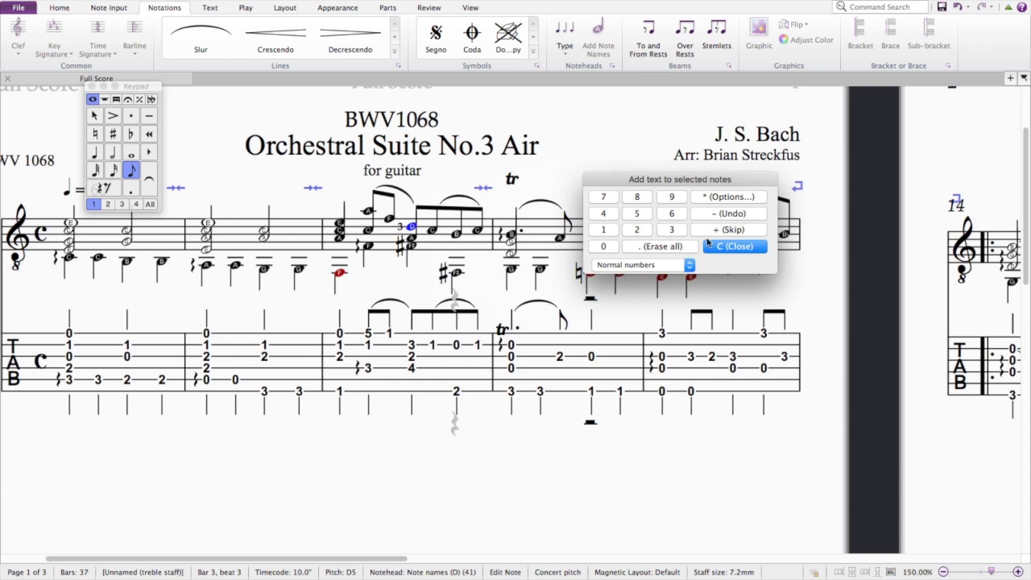
click(636, 229)
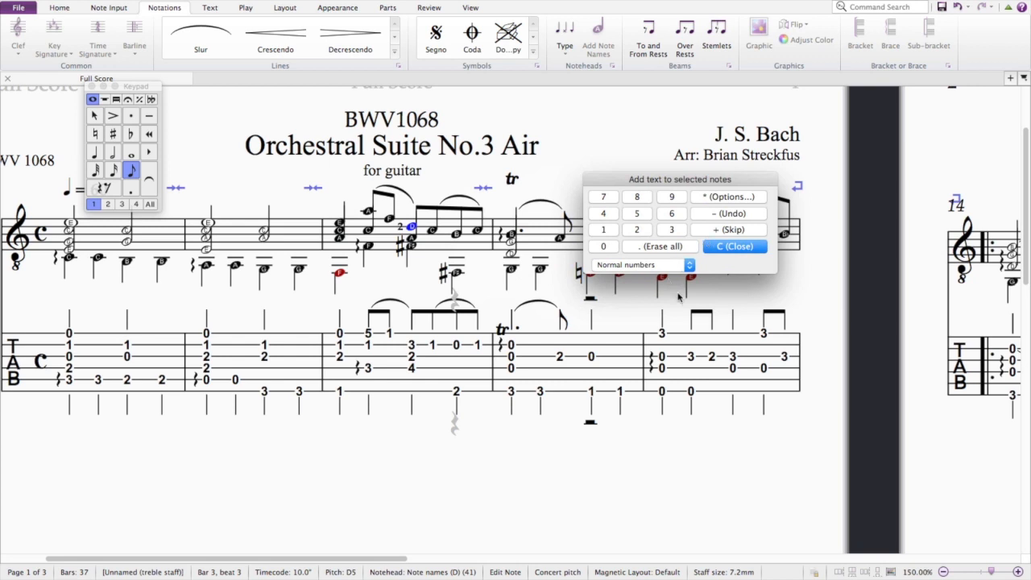
click(734, 245)
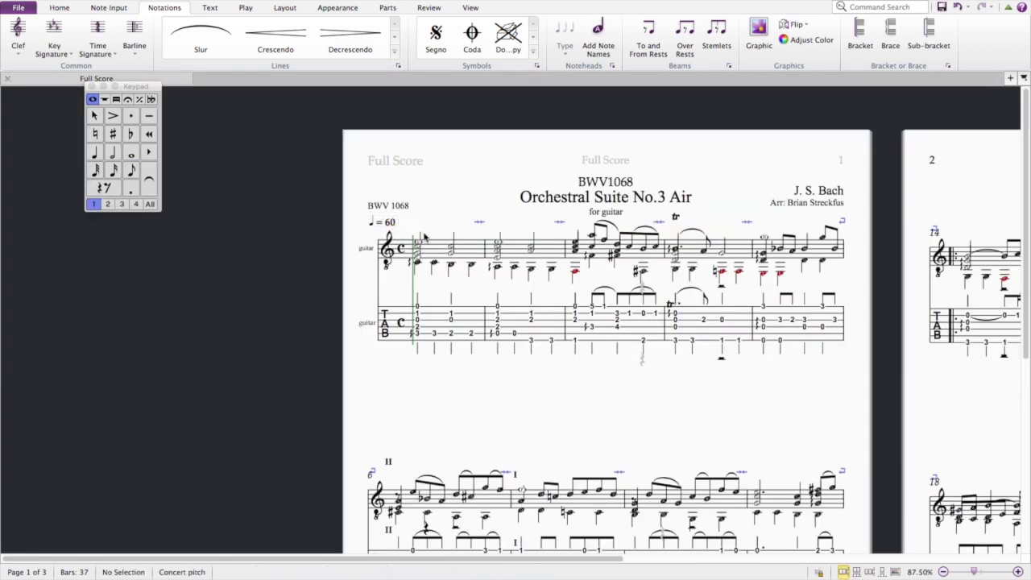
Enter chord symbols C and C/A above the opening bar of the guitar staff
click(417, 245)
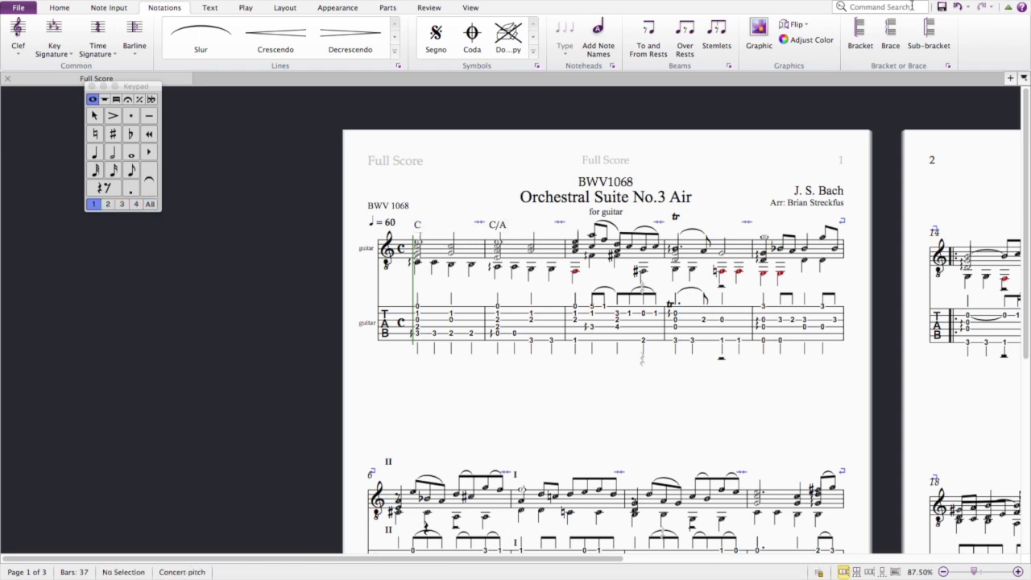
click(879, 7)
text(engra)
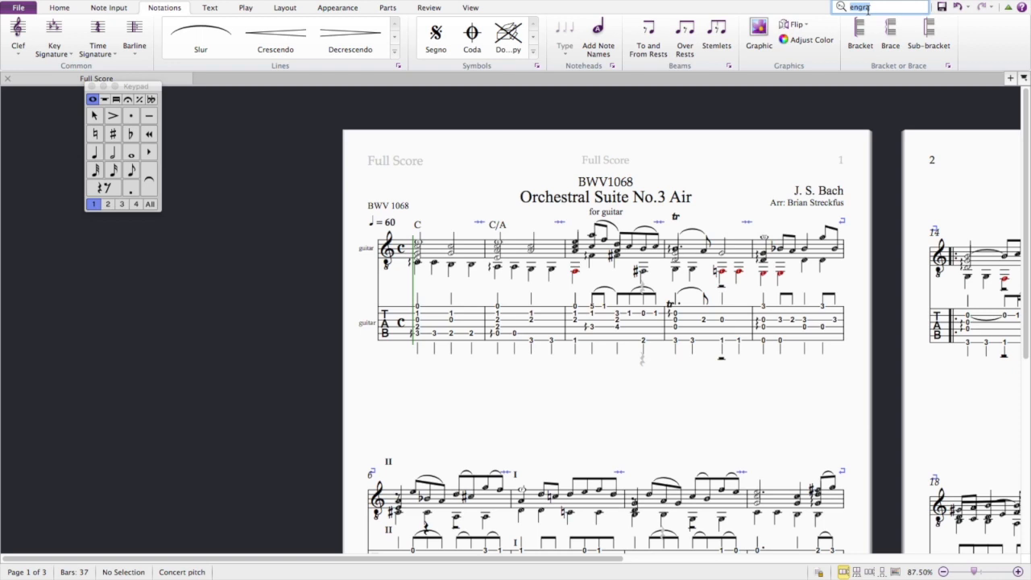
click(244, 6)
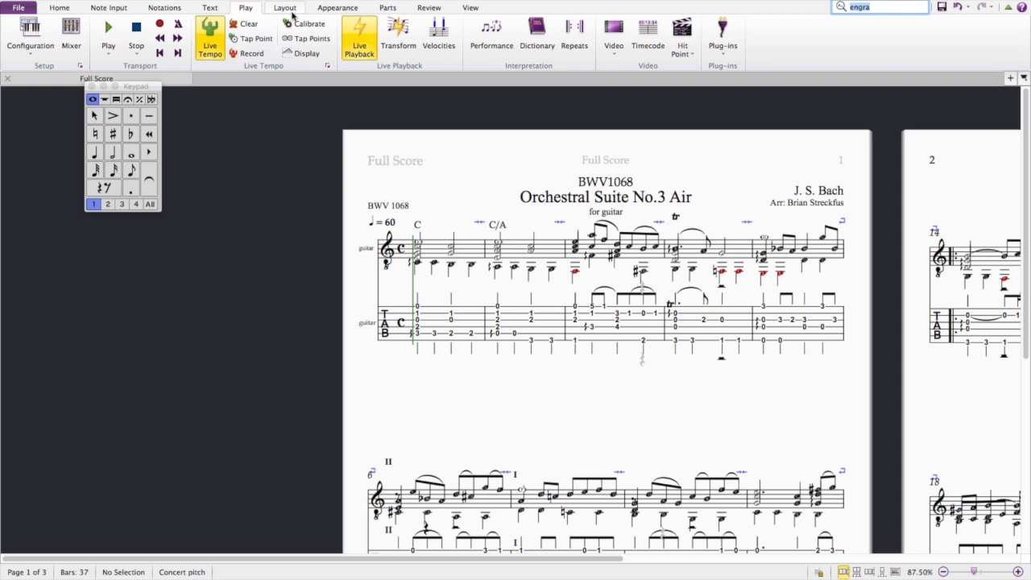
click(164, 7)
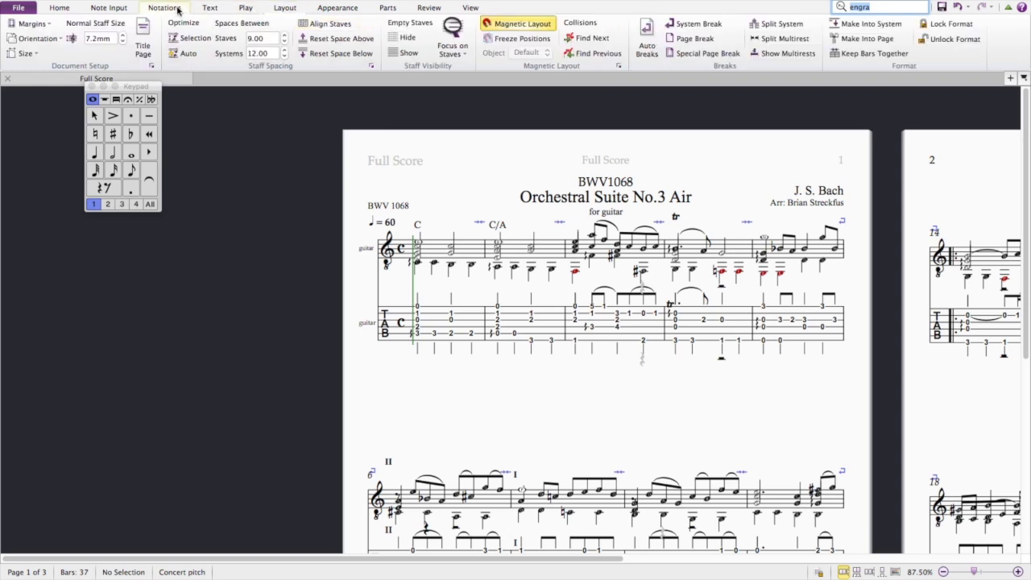
click(165, 6)
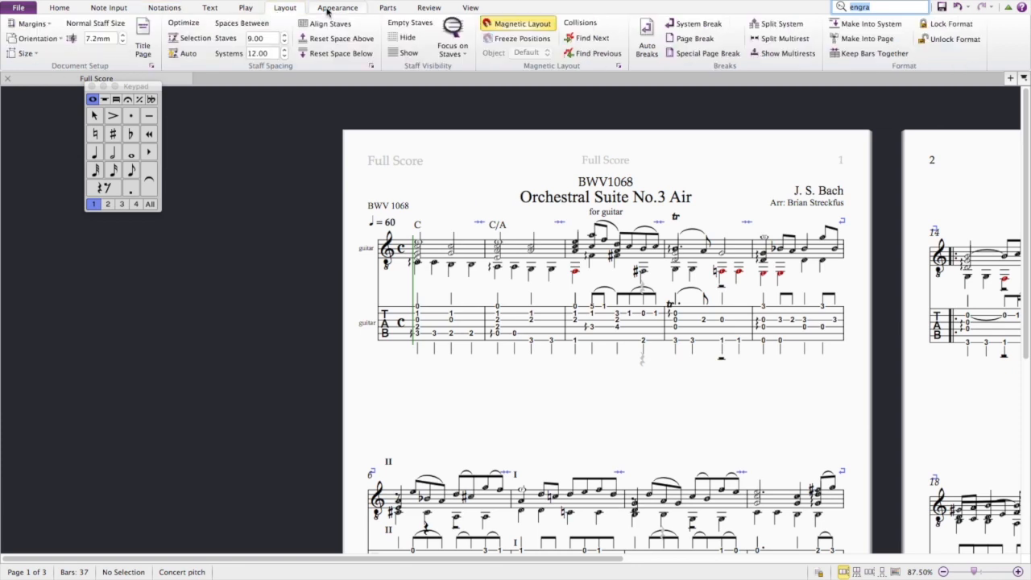
click(336, 7)
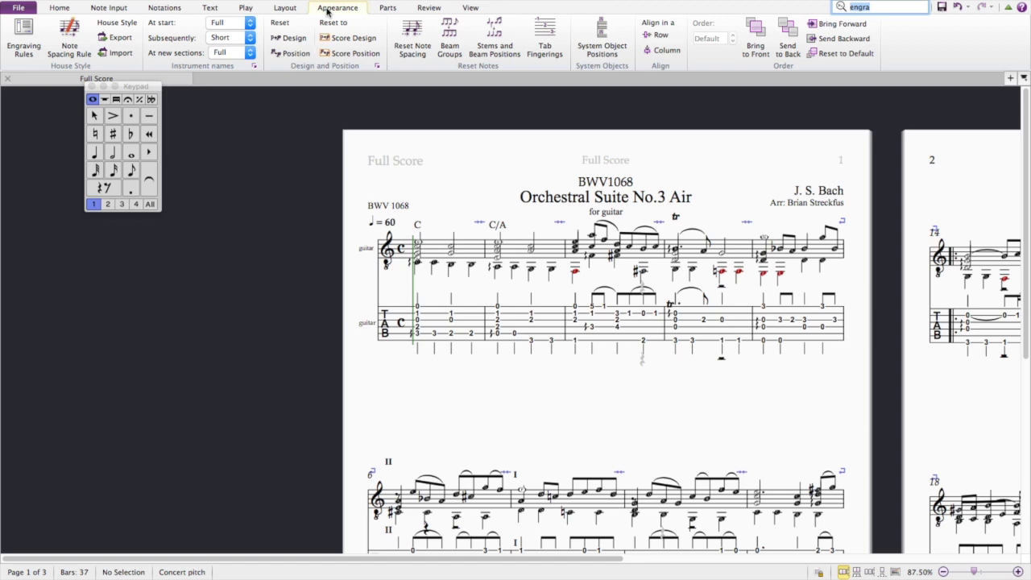
click(283, 7)
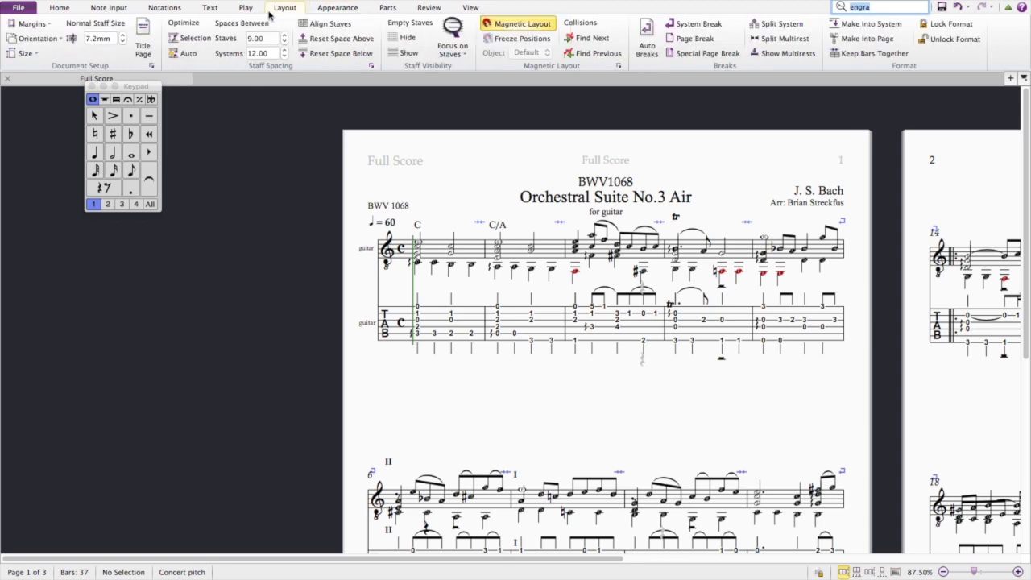
click(164, 6)
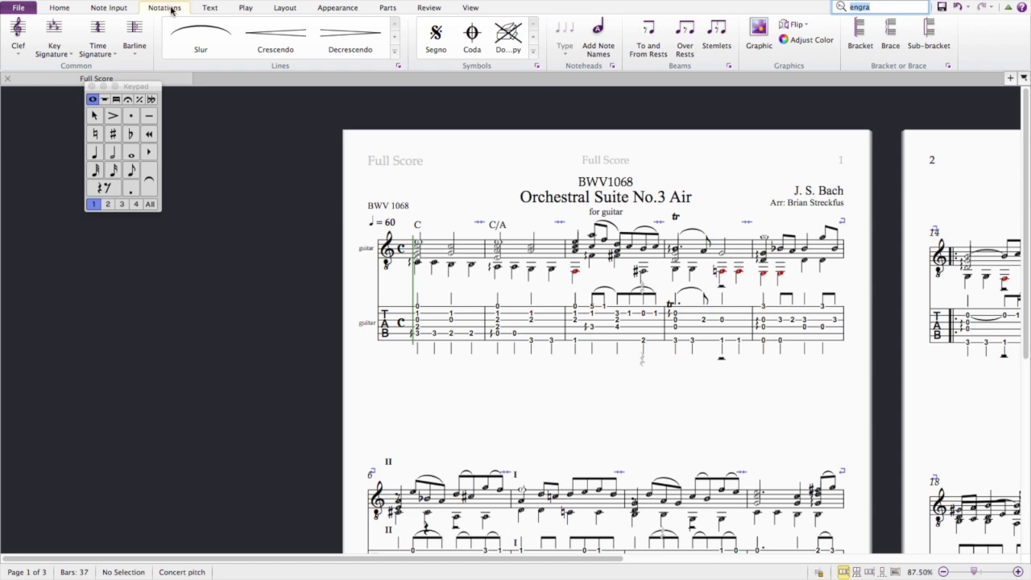
mouse_move(599, 39)
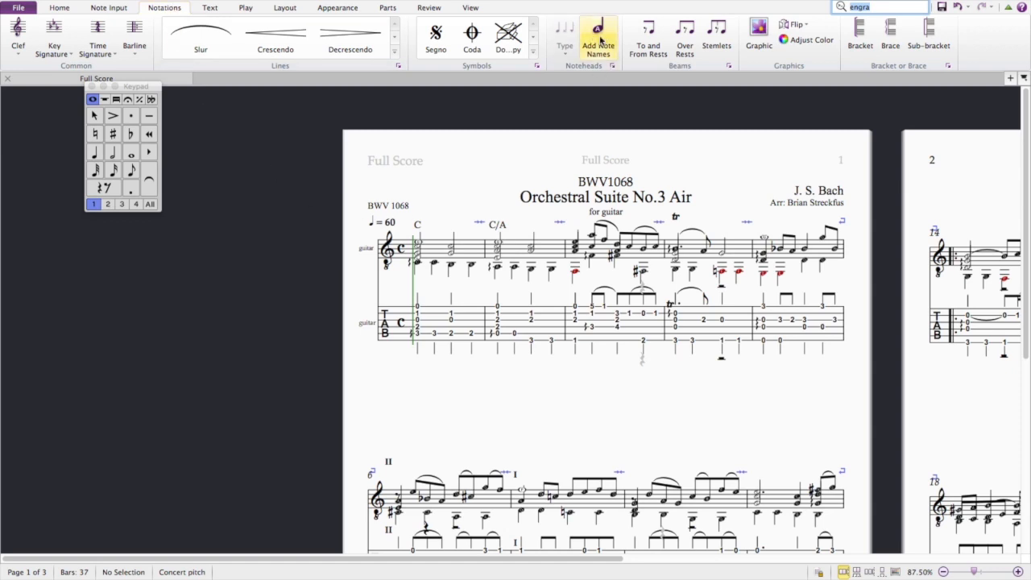
mouse_move(200, 32)
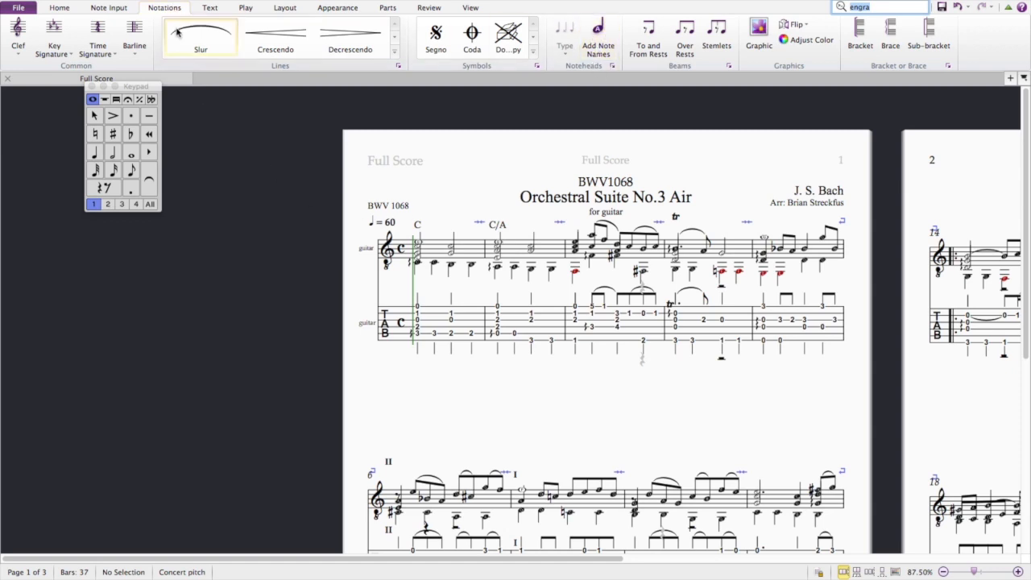
click(209, 6)
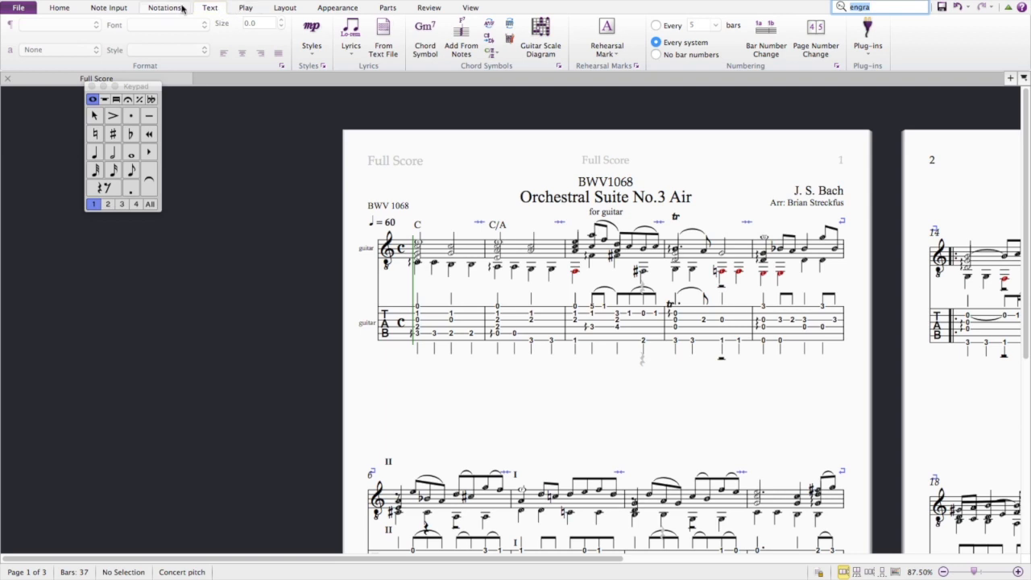
click(166, 6)
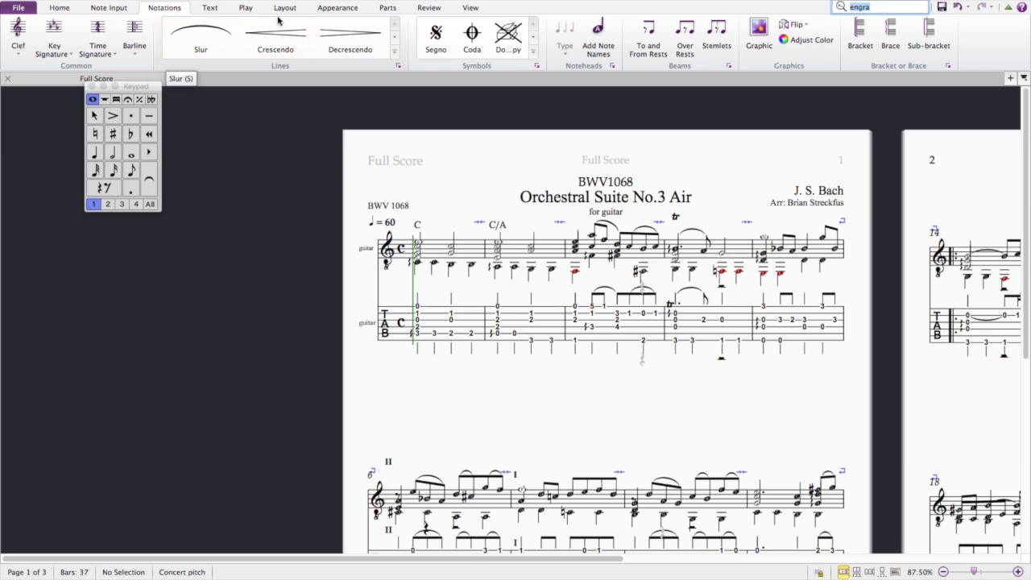
click(284, 7)
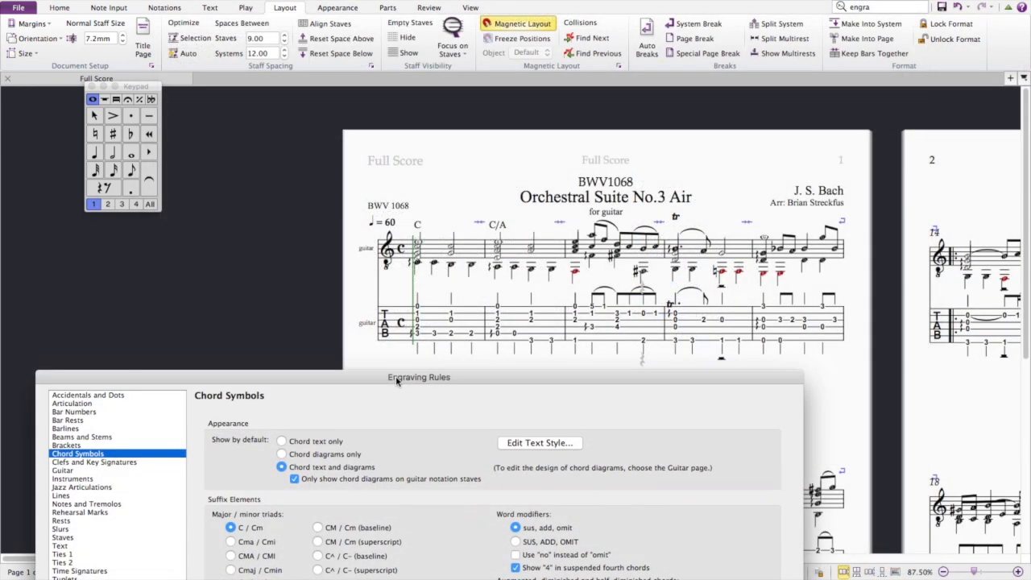
drag(419, 377, 432, 219)
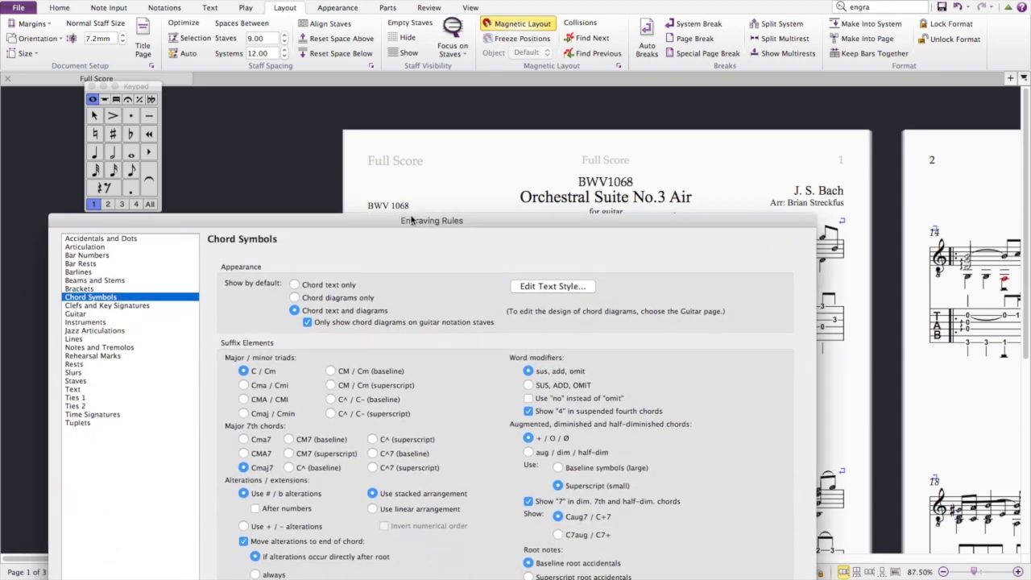
drag(432, 219, 464, 287)
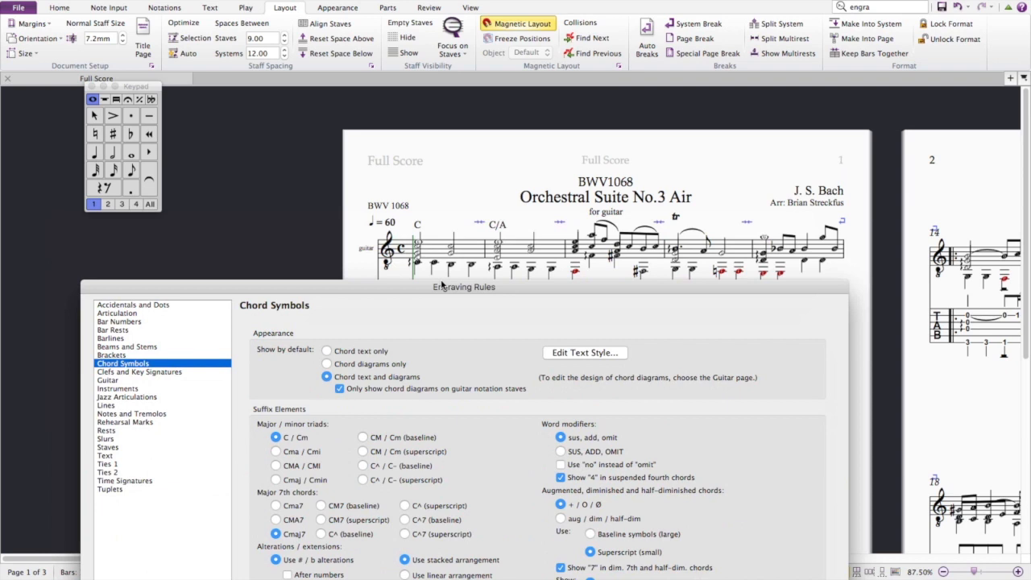
mouse_move(344, 395)
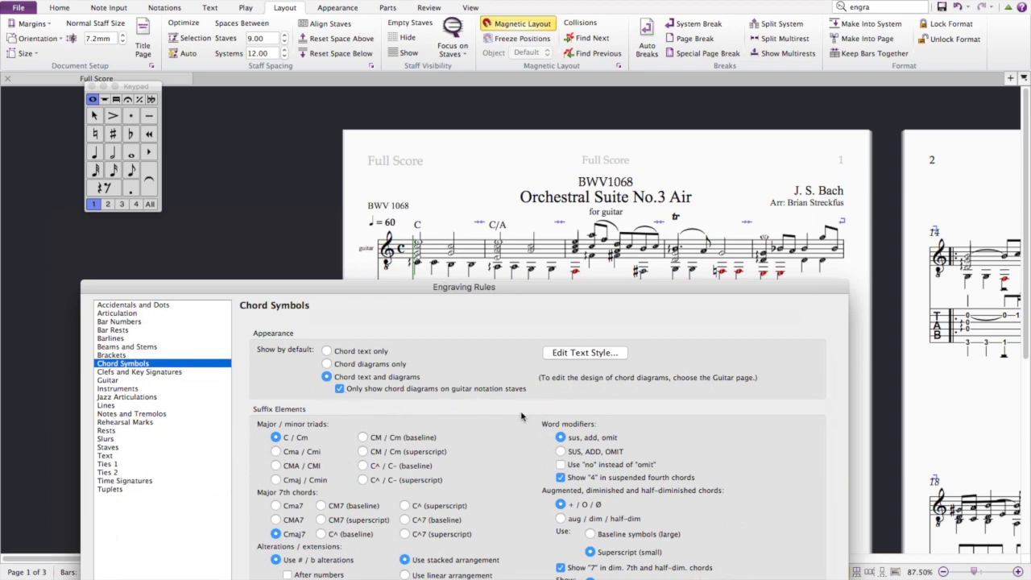
click(338, 388)
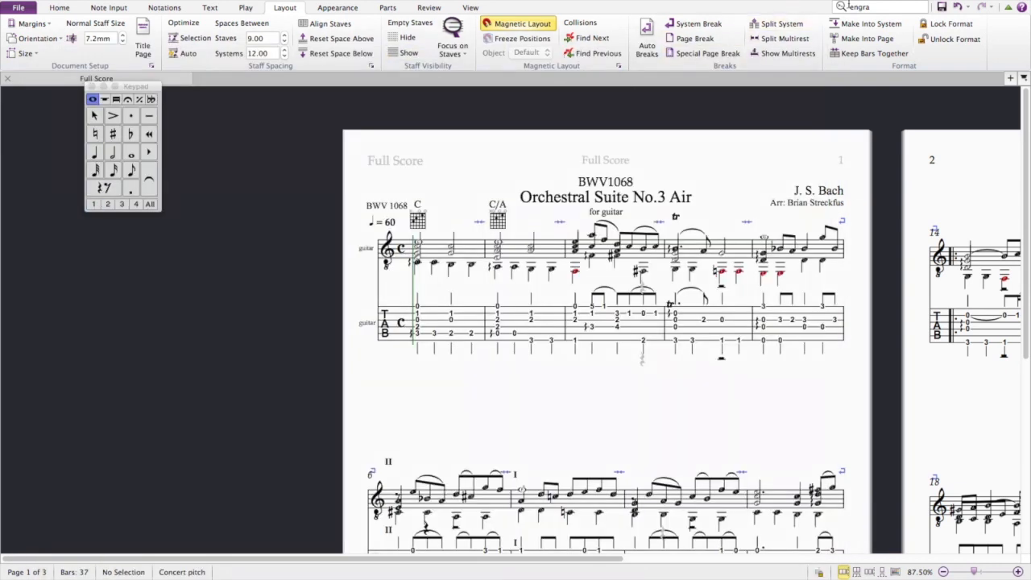
text(engra)
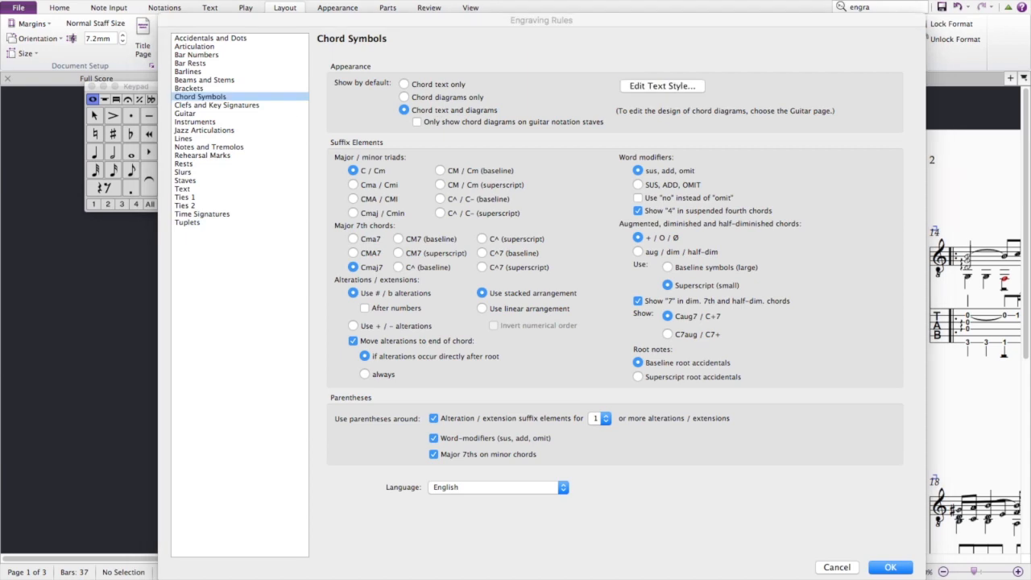
click(662, 85)
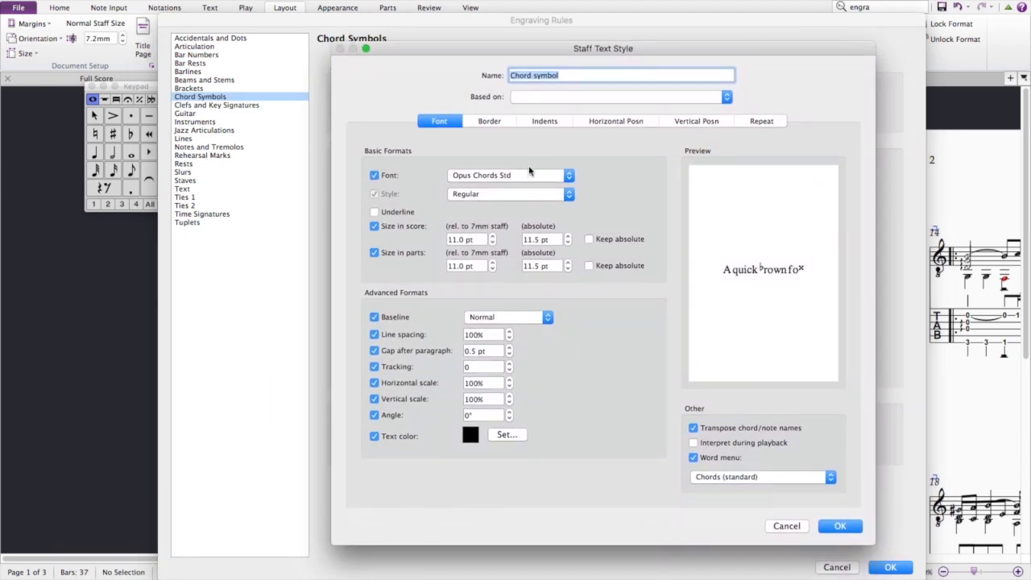
click(568, 174)
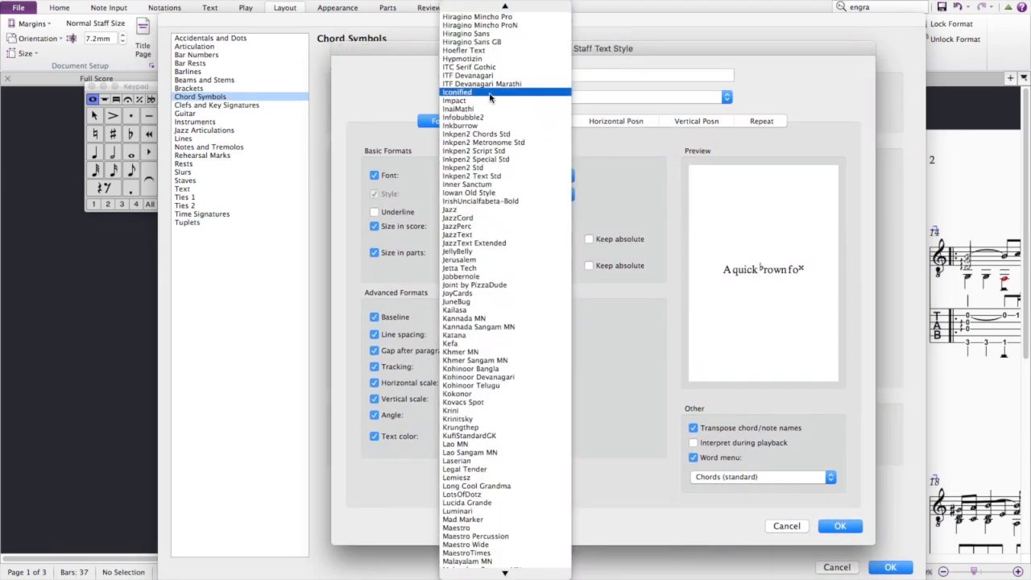
click(475, 134)
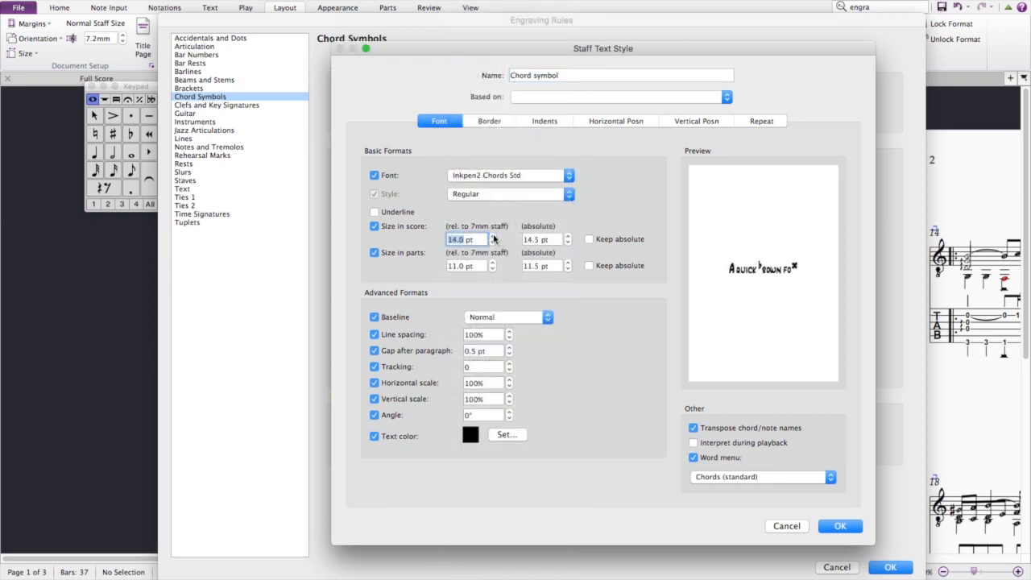
click(839, 525)
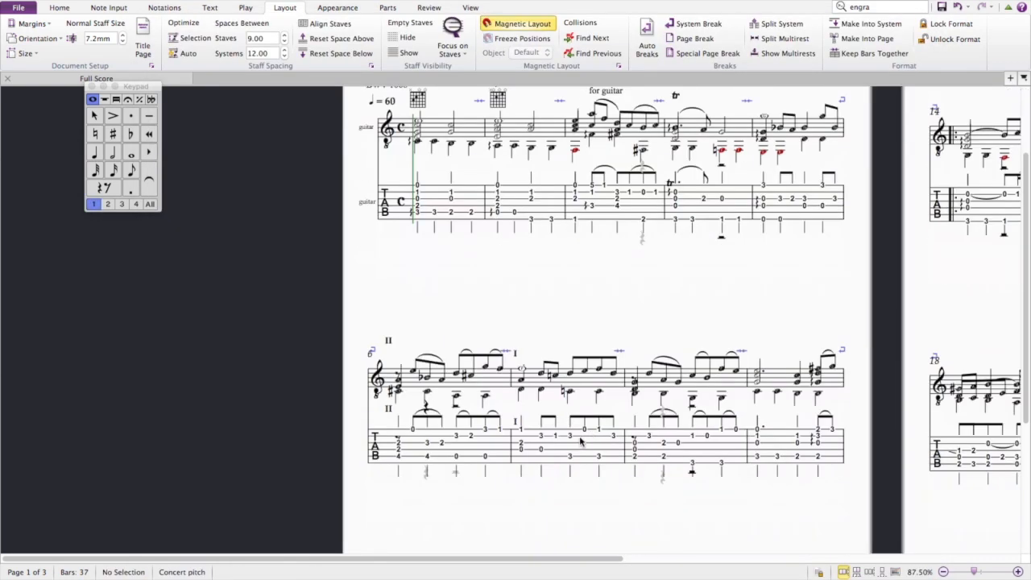
Accept the default fretboard diagram shape for the C/A chord in bar 2
scroll(up, 3)
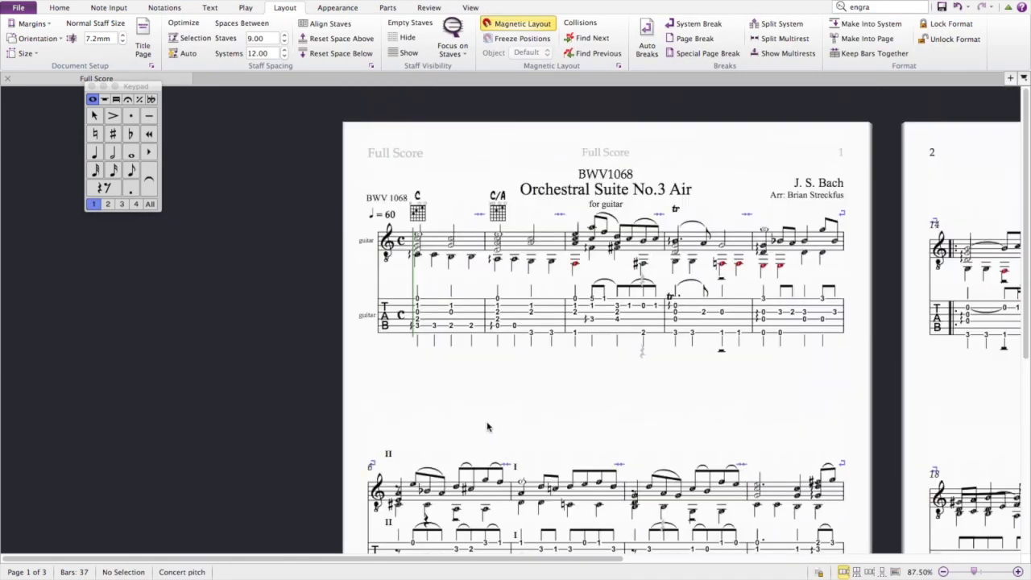
click(496, 212)
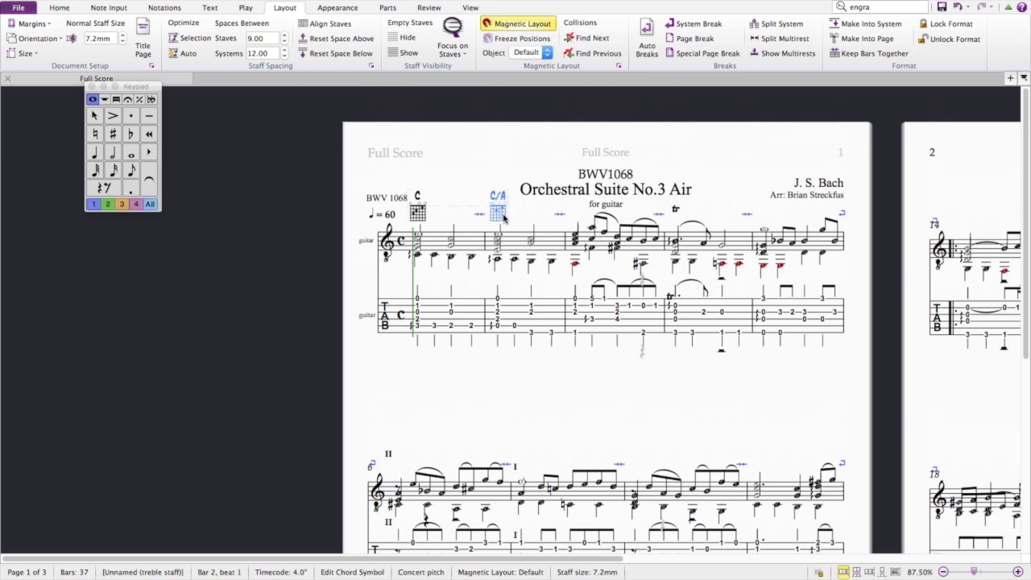
double_click(496, 213)
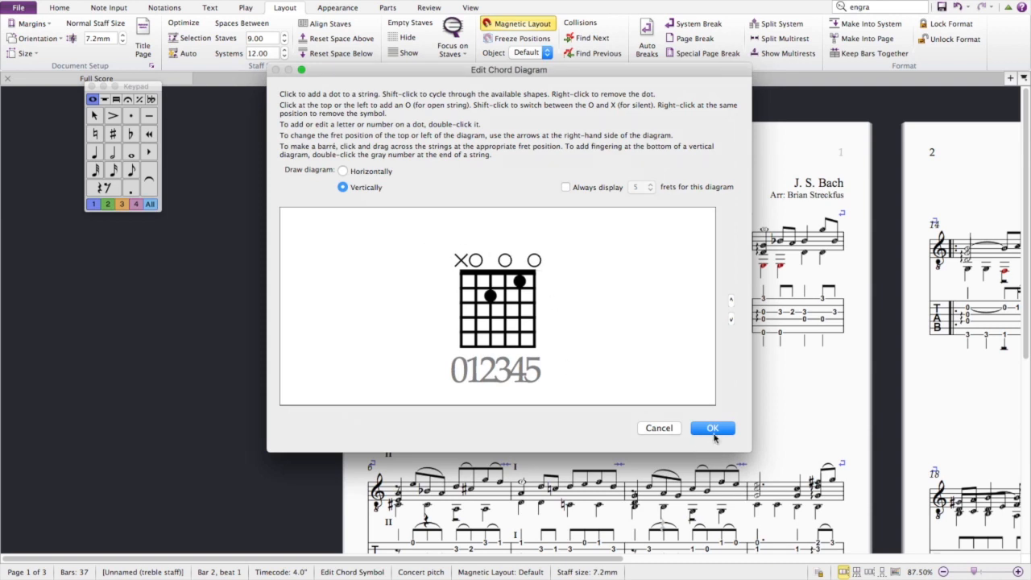
mouse_move(679, 409)
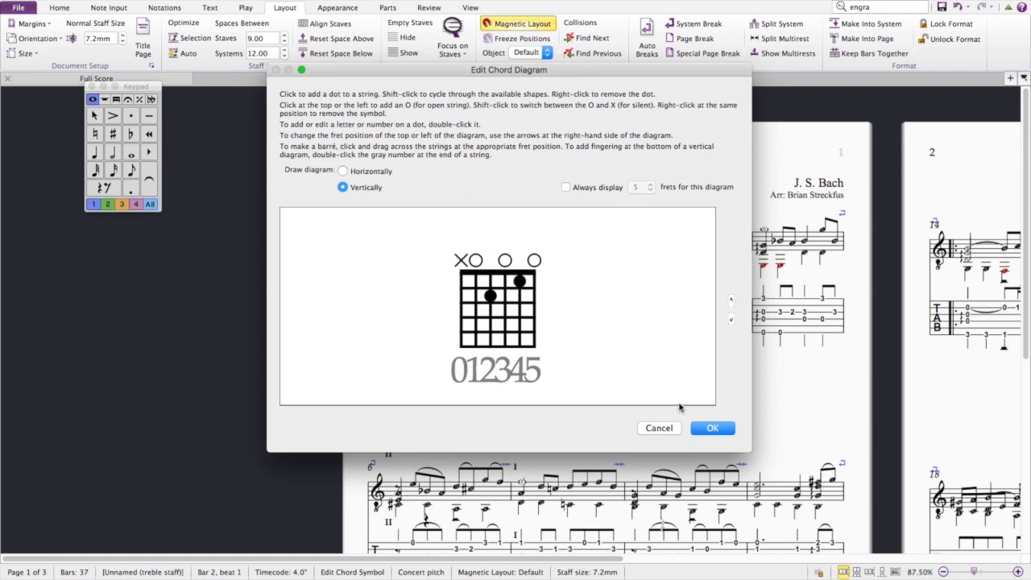
click(711, 428)
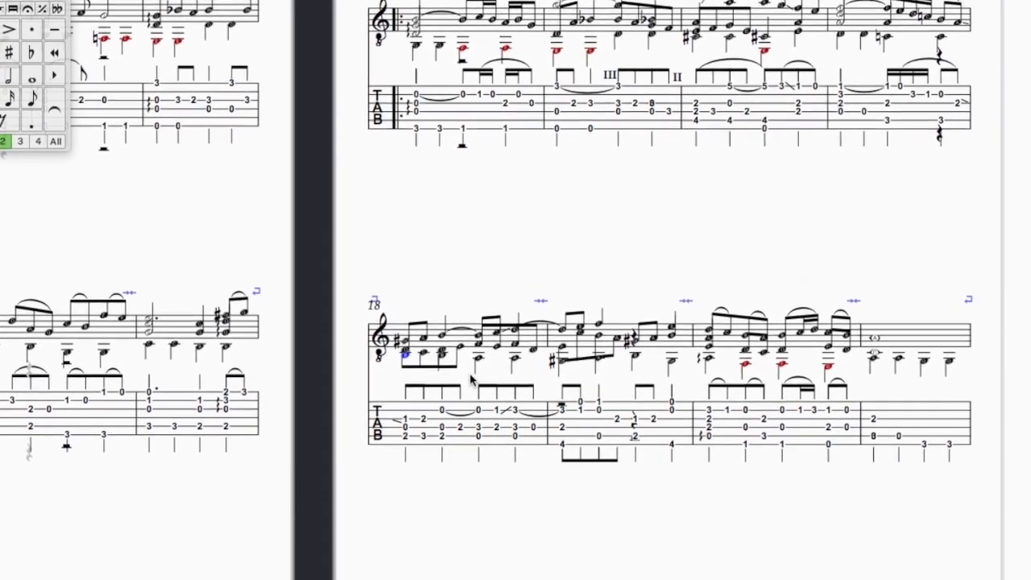
Place a decrescendo hairpin under the first tab note of bar 18 with Shift+H
scroll(up, 3)
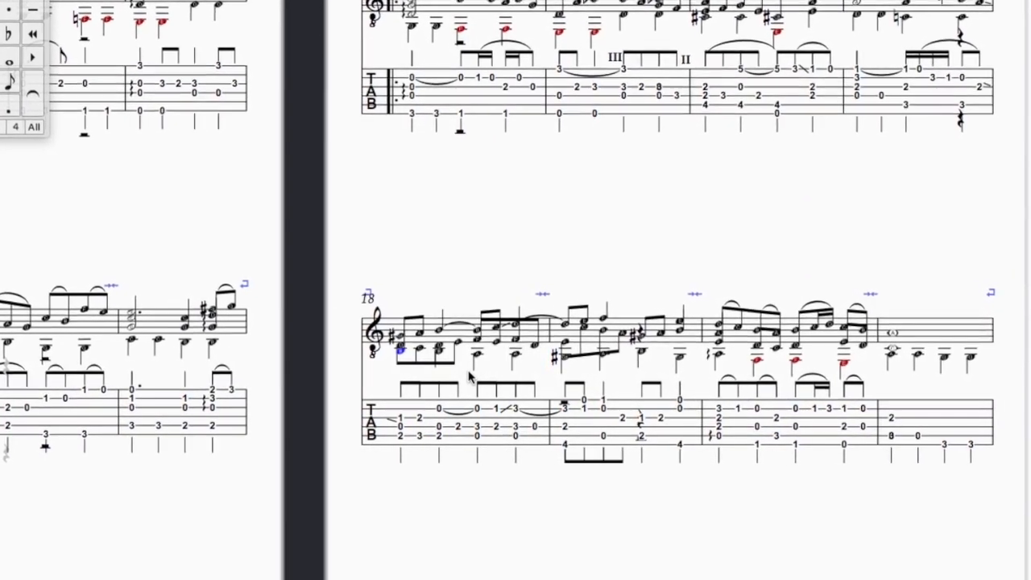
scroll(up, 3)
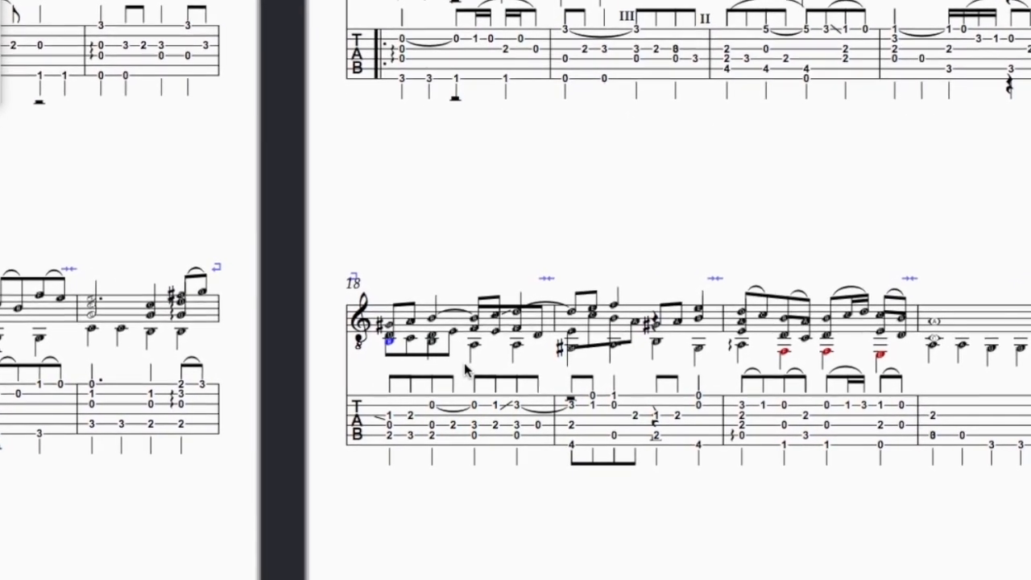
scroll(up, 3)
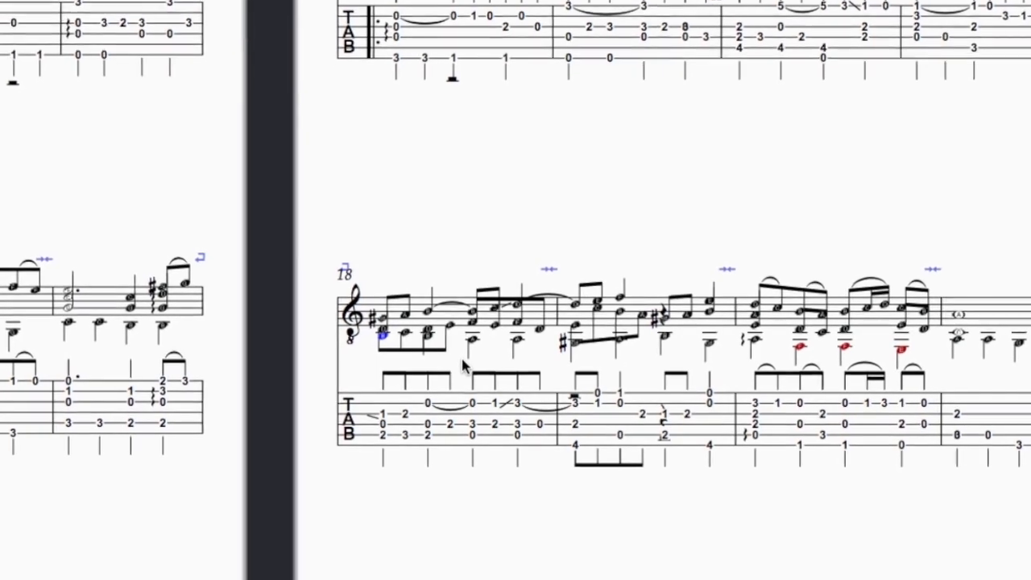
scroll(up, 3)
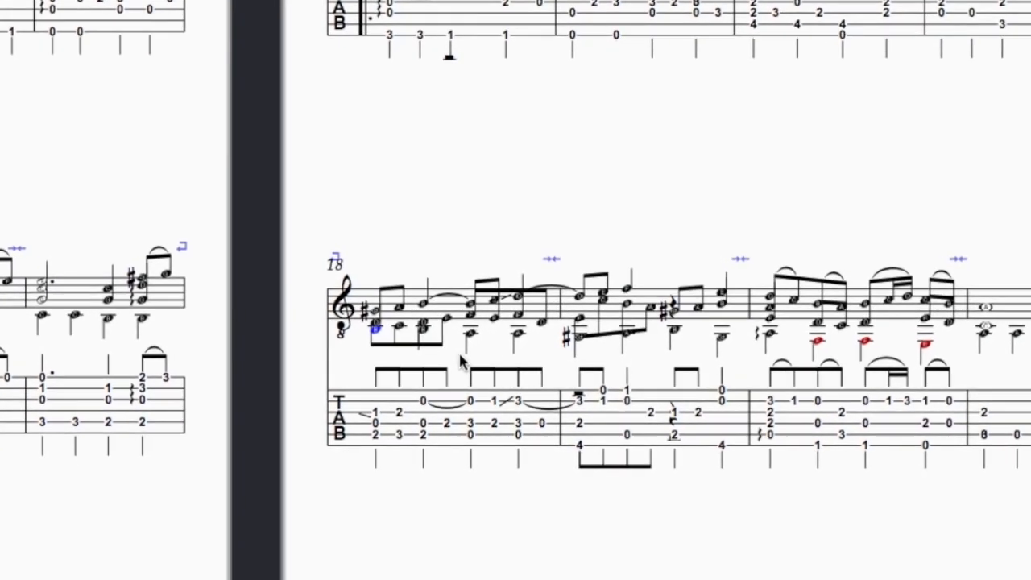
scroll(up, 3)
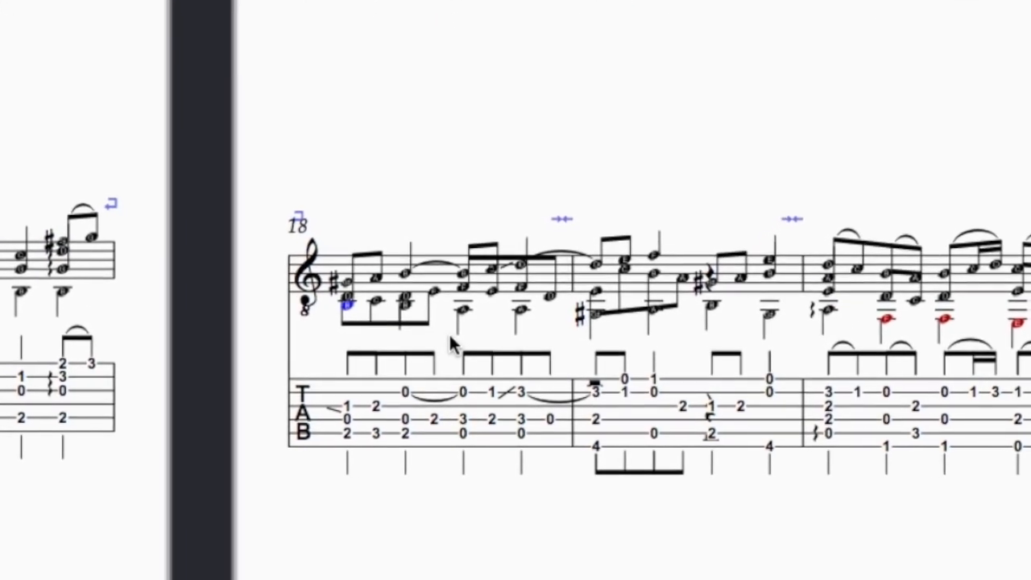
scroll(down, 3)
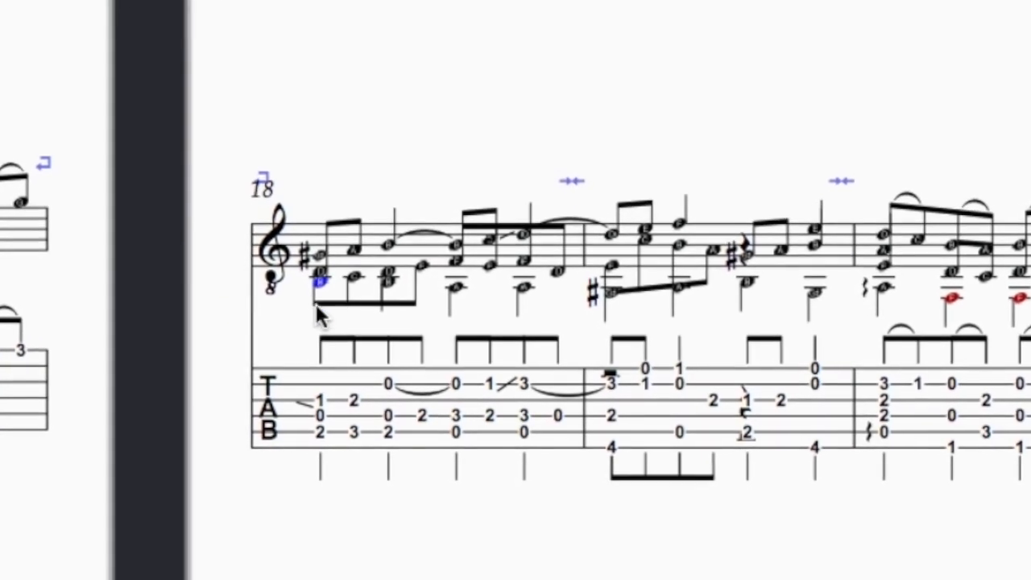
scroll(up, 3)
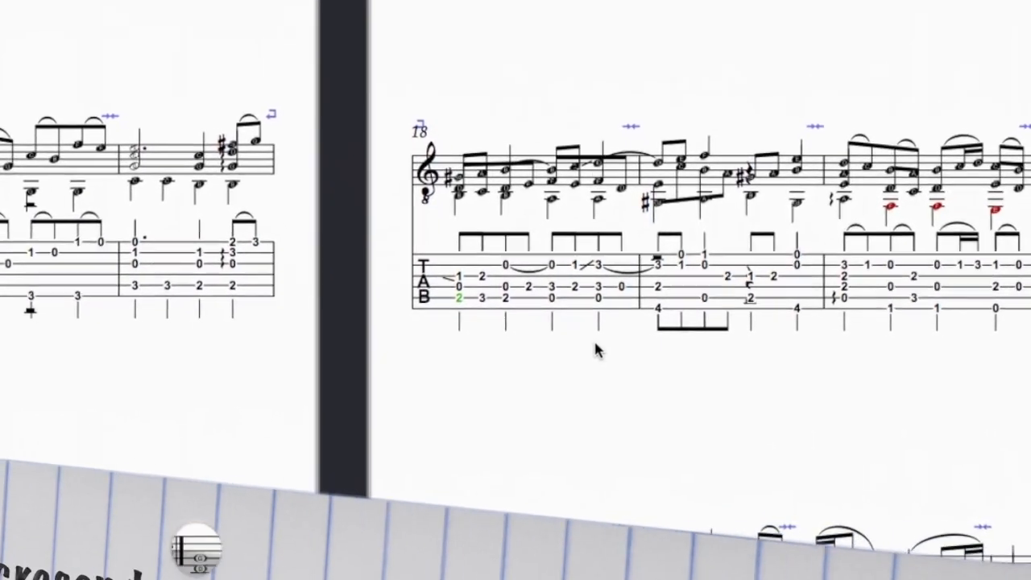
key(shift+h)
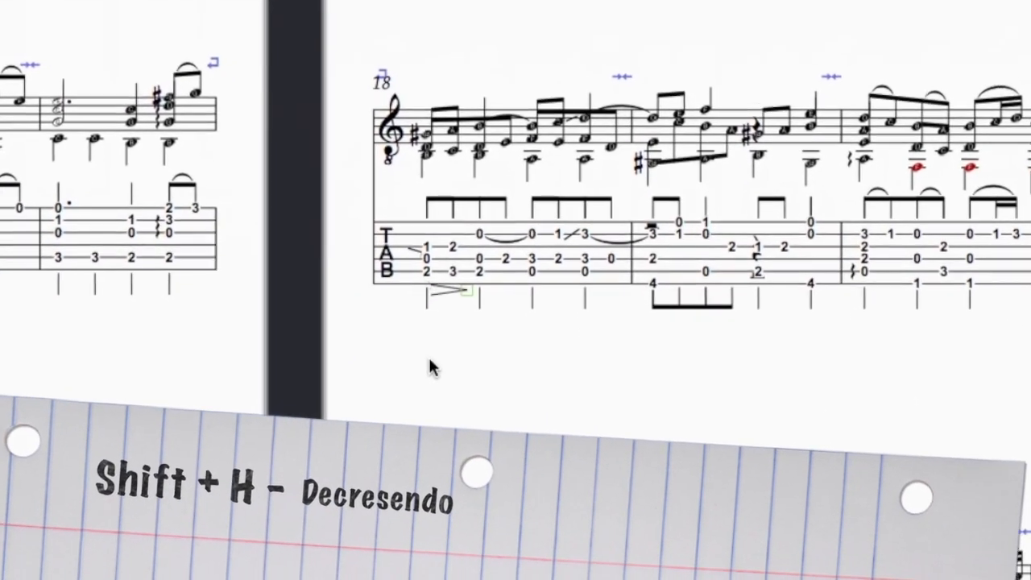
scroll(up, 3)
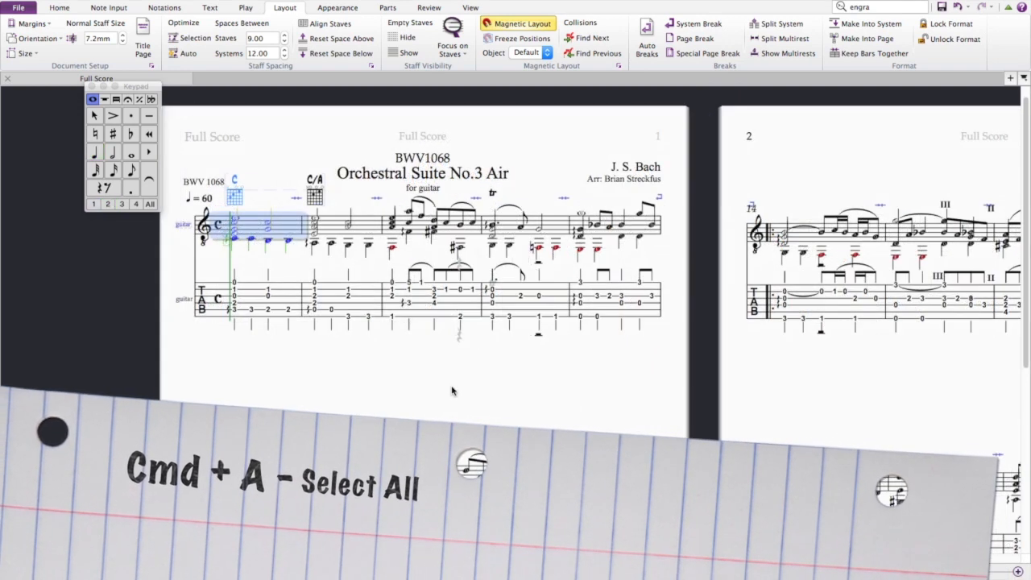
key(cmd+a)
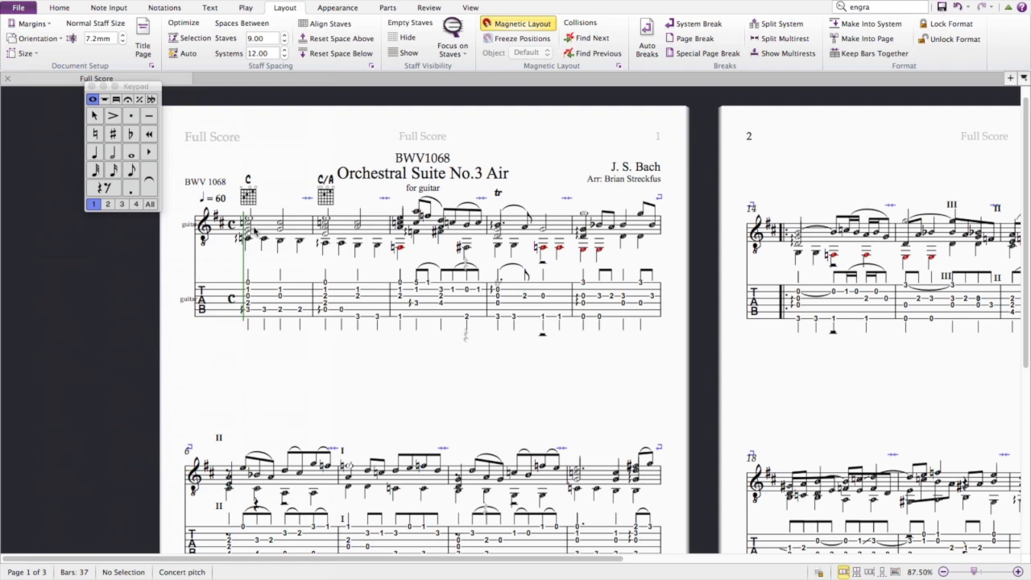
mouse_move(470, 325)
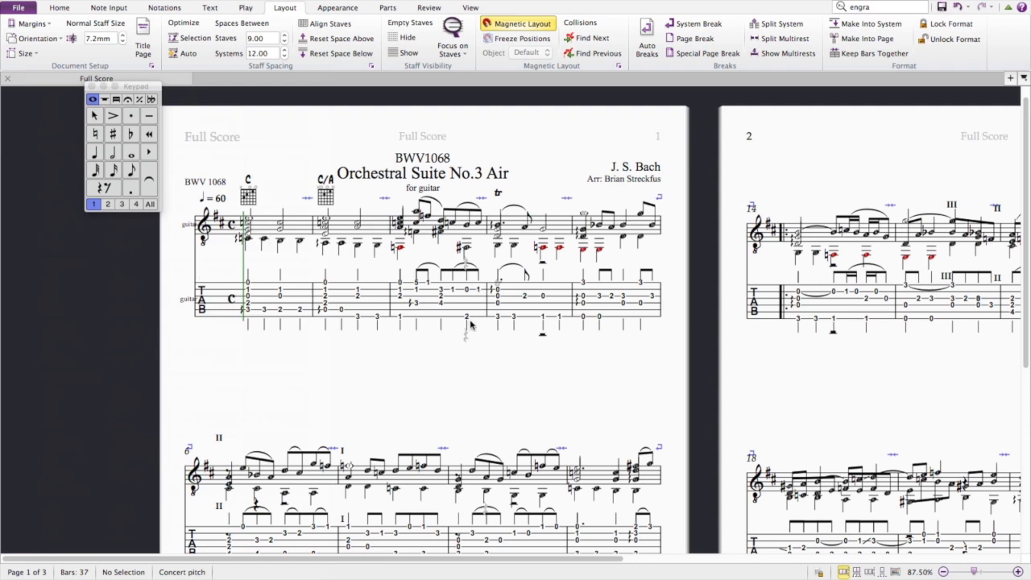
mouse_move(560, 432)
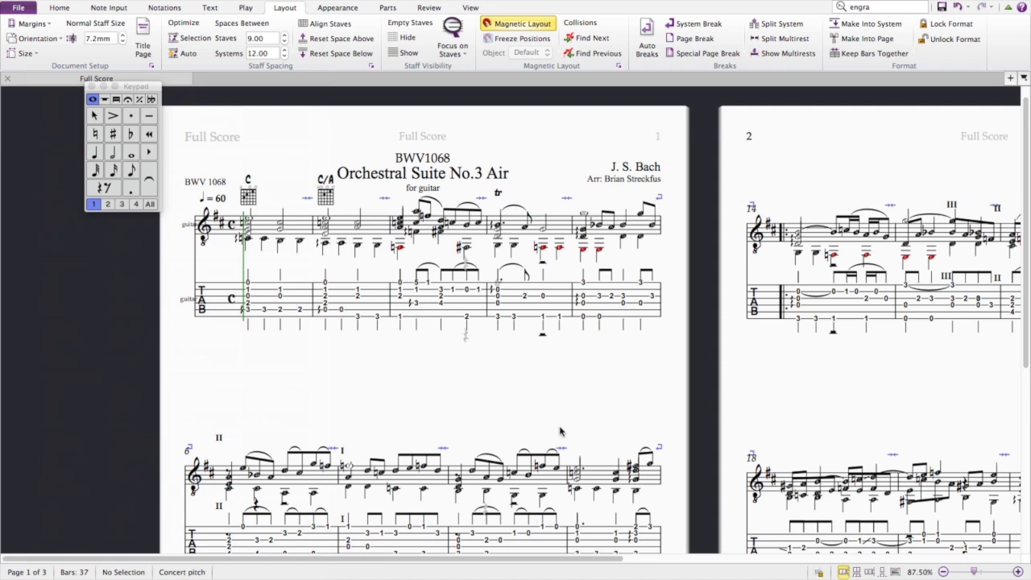
mouse_move(547, 428)
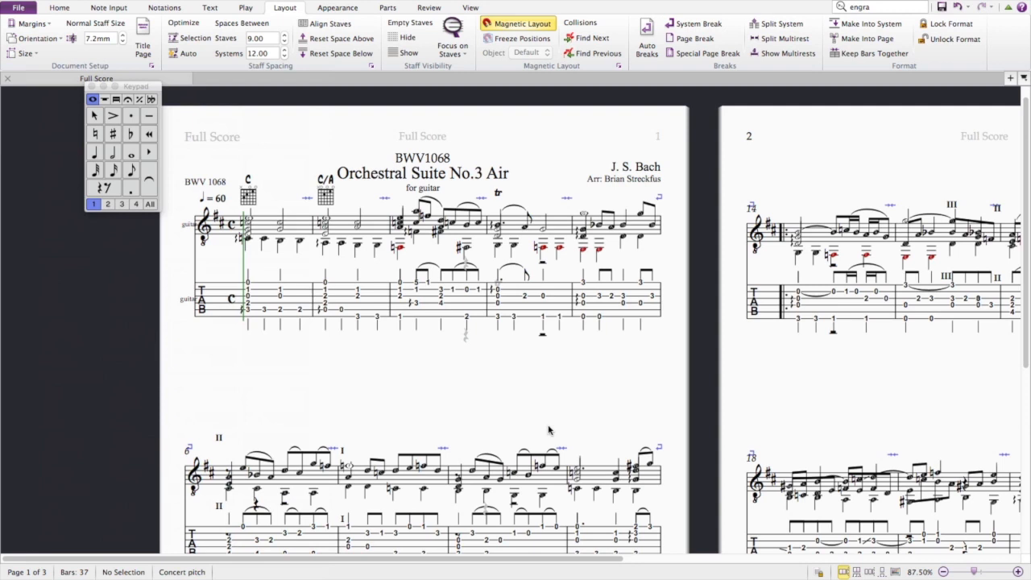
Transpose the whole score up by key to D major so bar one reads D and D/B
text(tran)
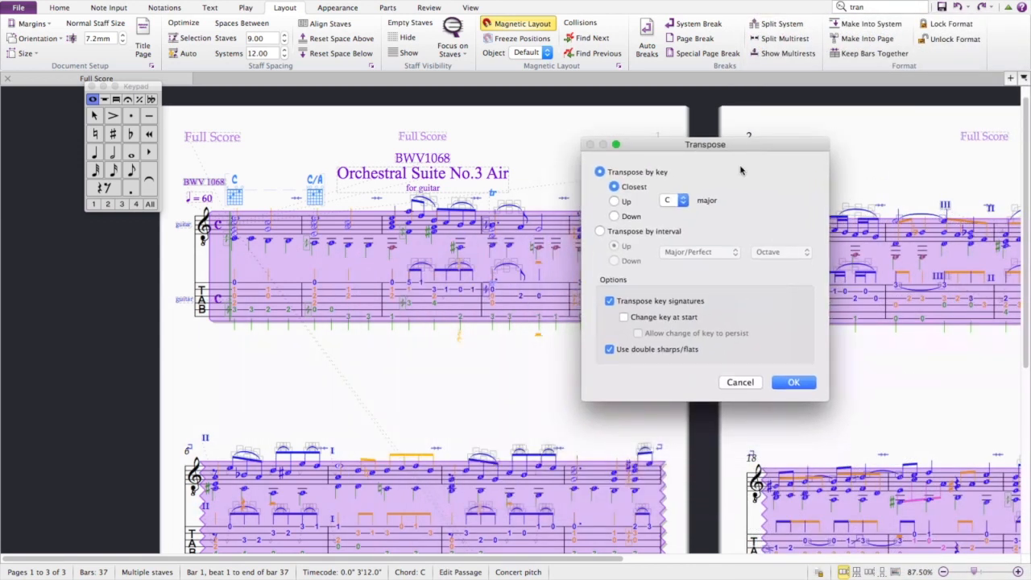
click(673, 200)
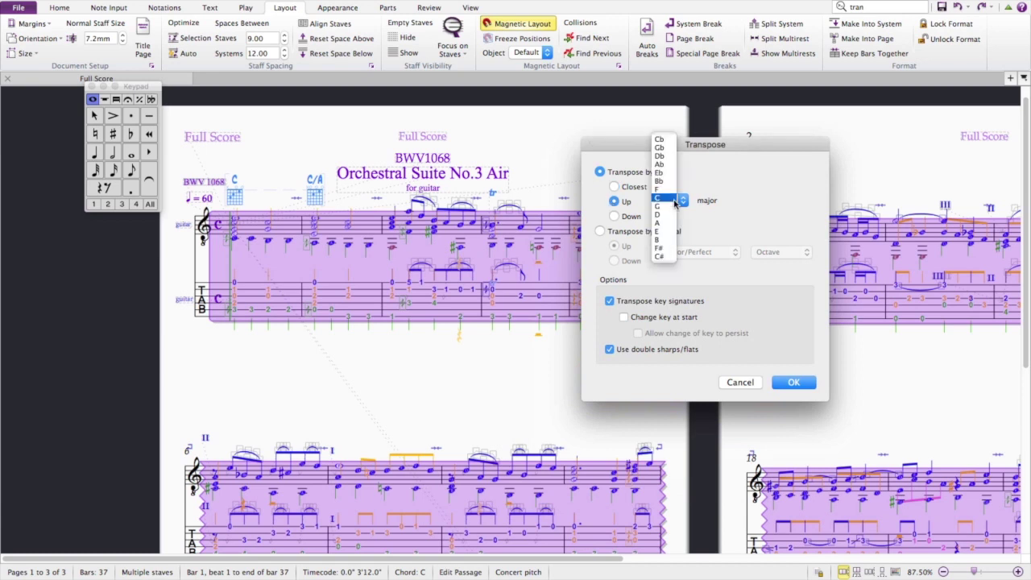
click(657, 215)
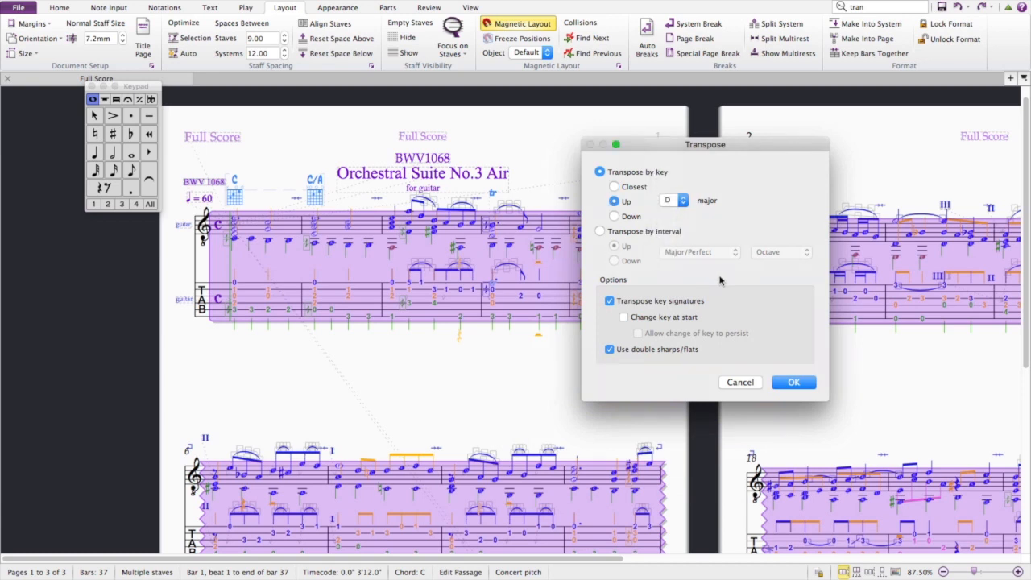
click(792, 382)
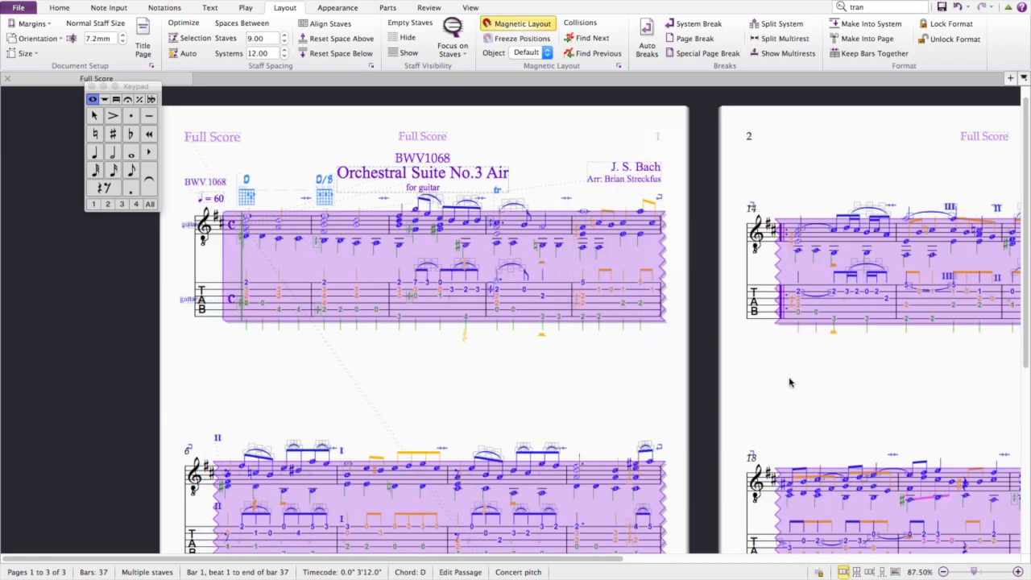
mouse_move(282, 356)
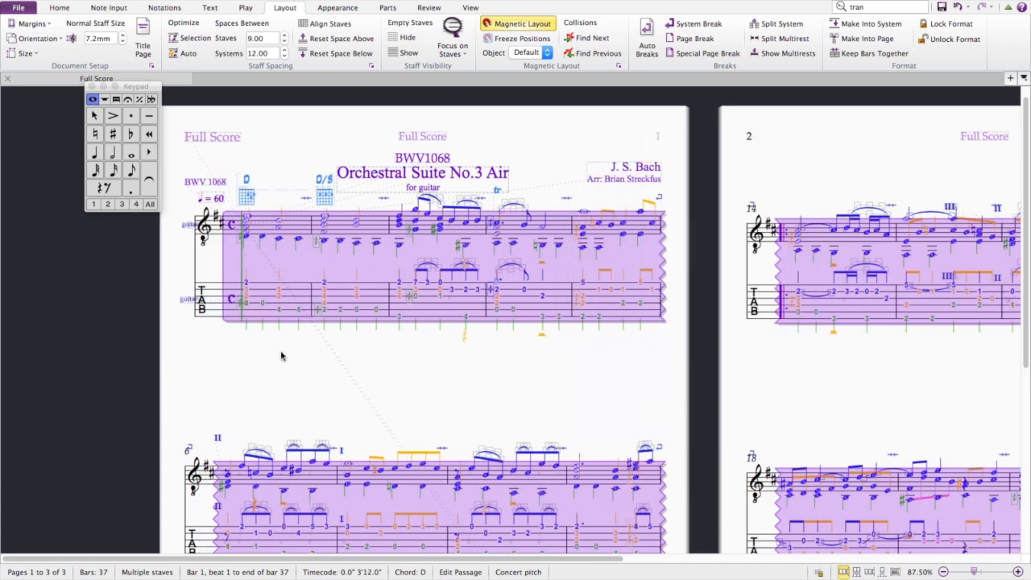
click(293, 358)
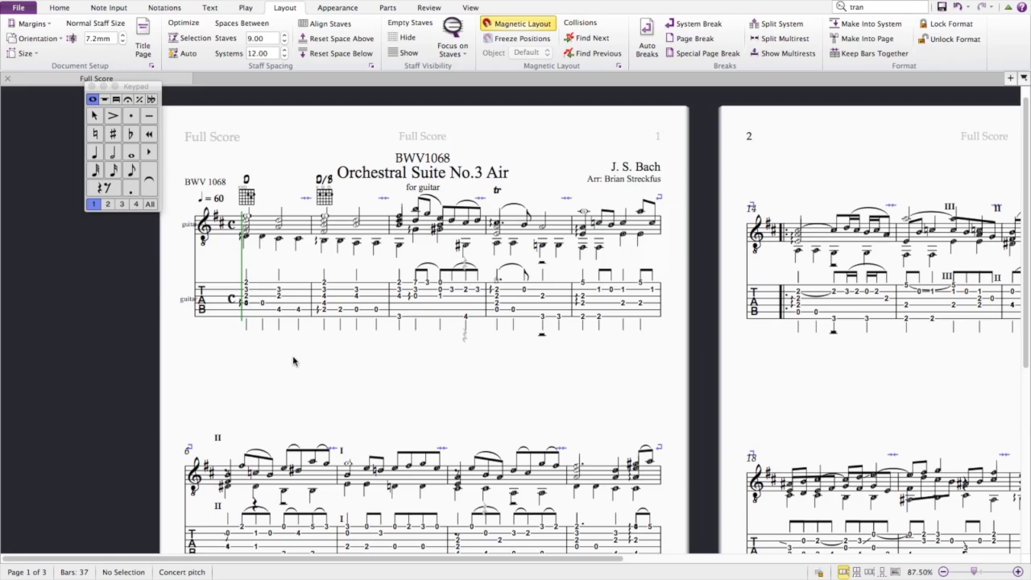